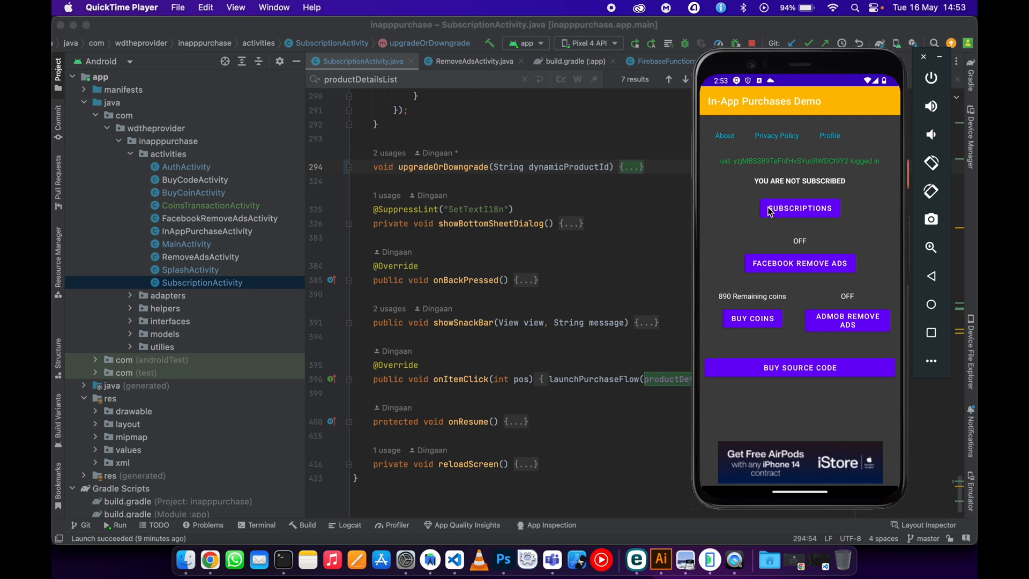
mouse_move(809, 241)
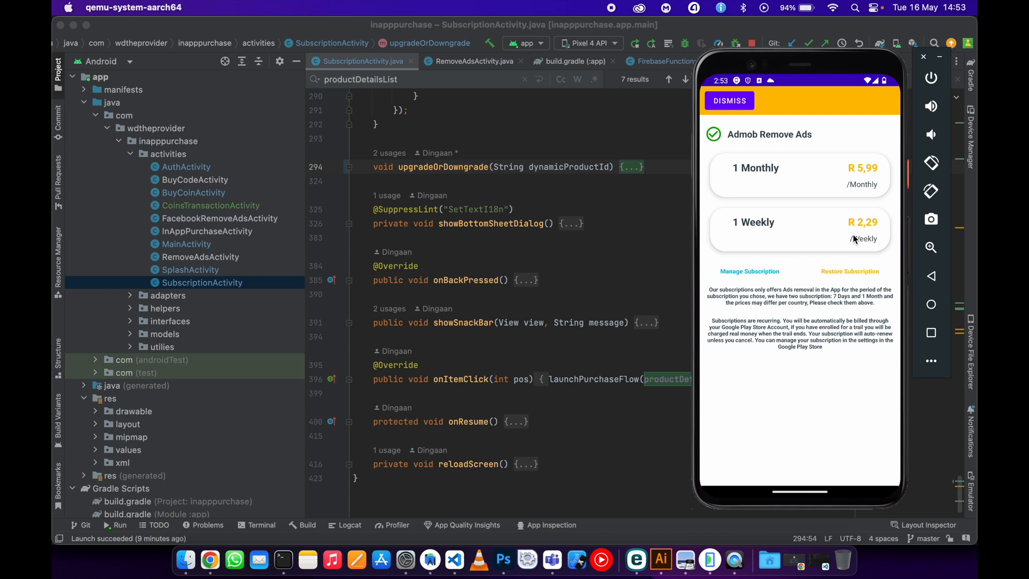
mouse_move(753, 275)
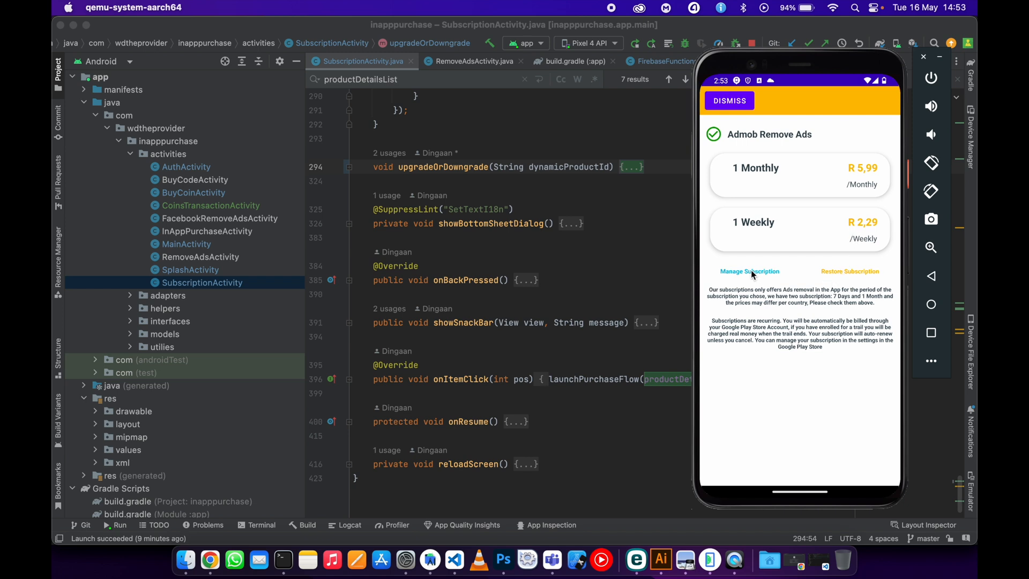
mouse_move(756, 244)
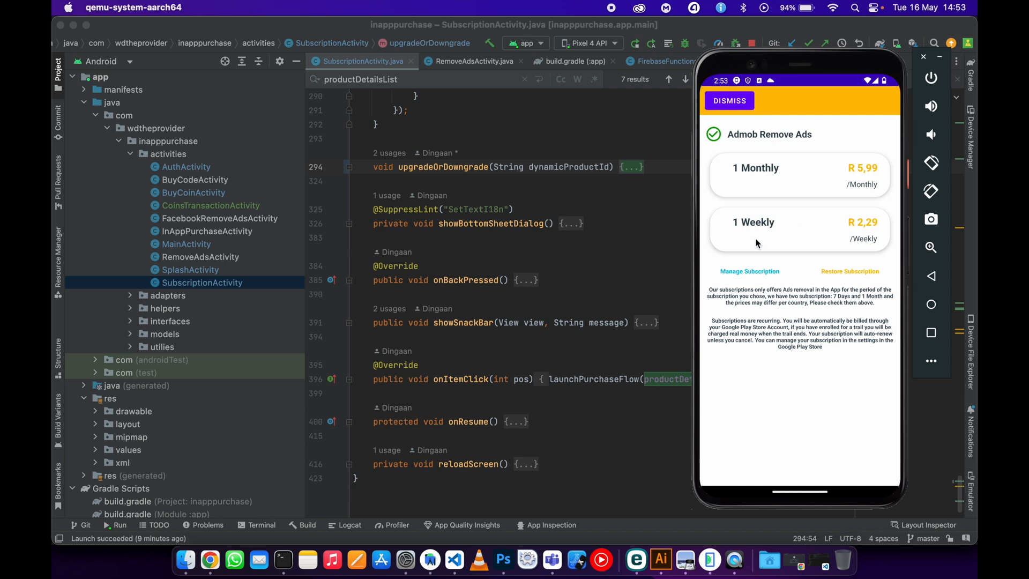
mouse_move(790, 229)
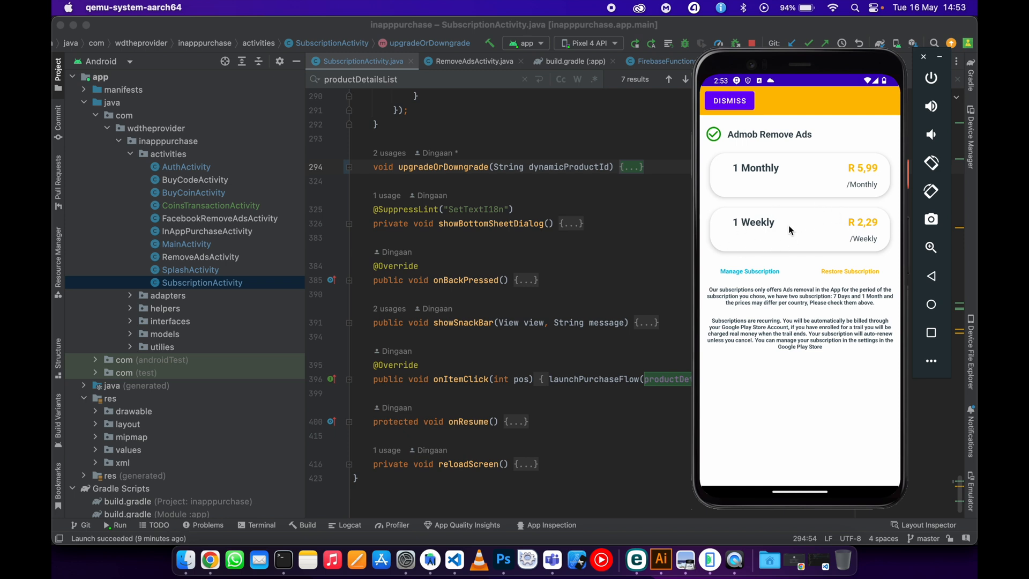
- Check no subscription is active, then subscribe to the 1 Weekly plan via Google Play's test checkout
click(750, 272)
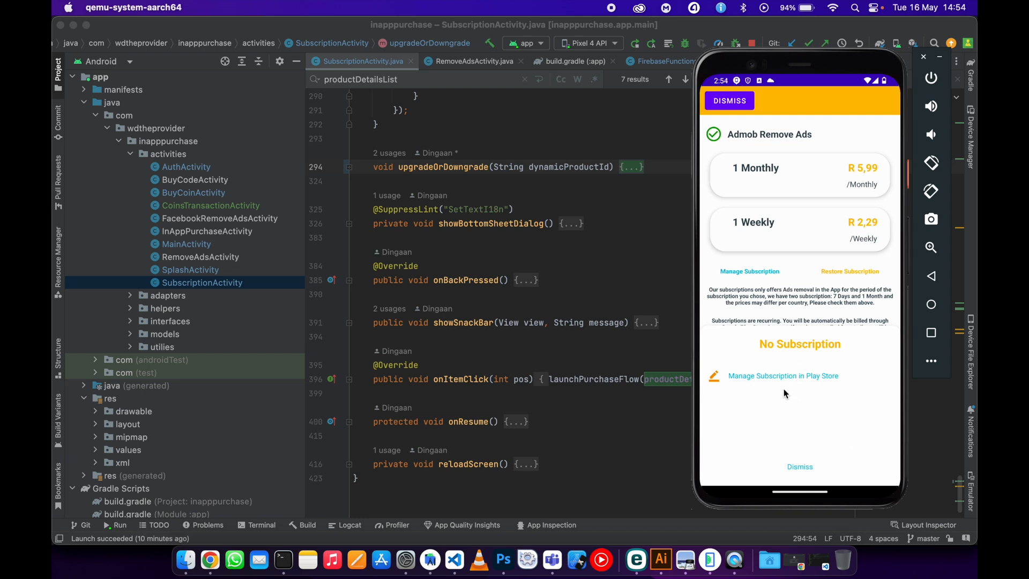
mouse_move(809, 387)
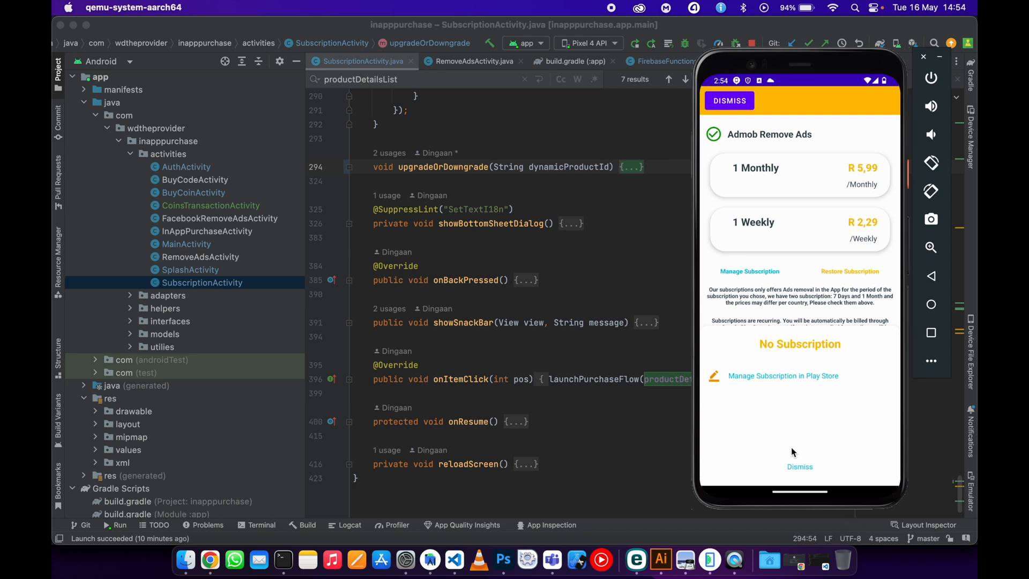
mouse_move(802, 458)
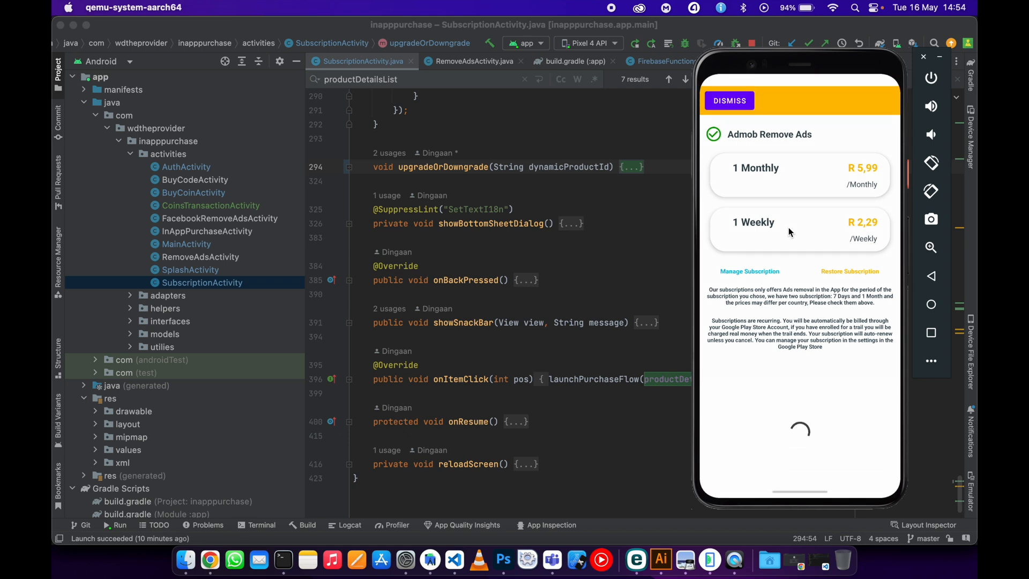
click(798, 230)
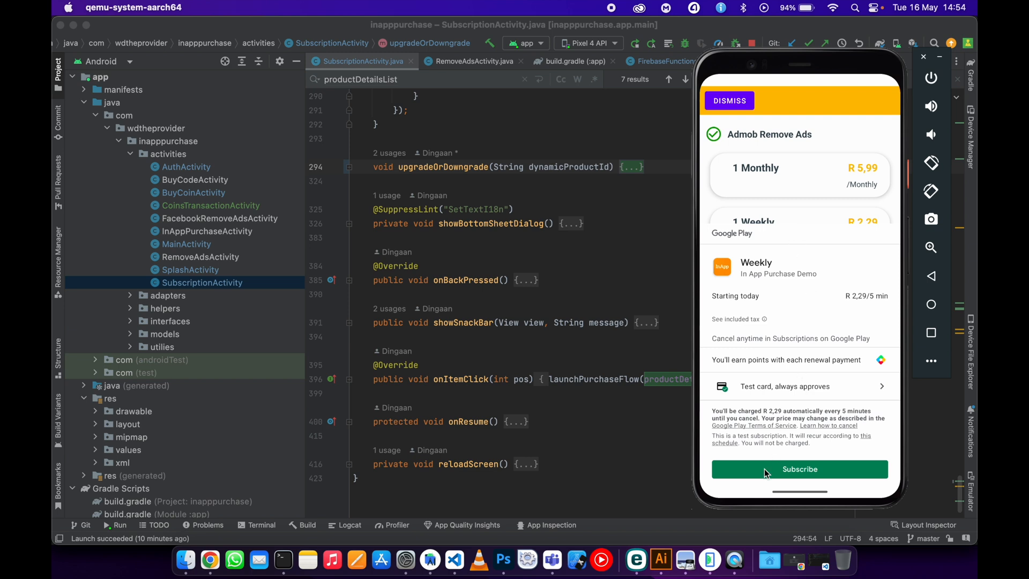
click(800, 468)
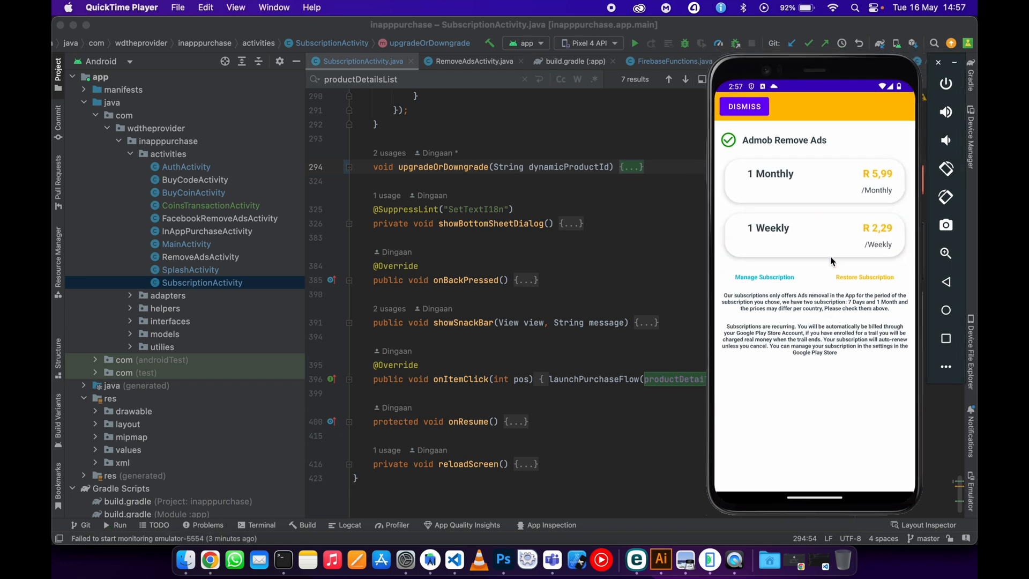
mouse_move(958, 285)
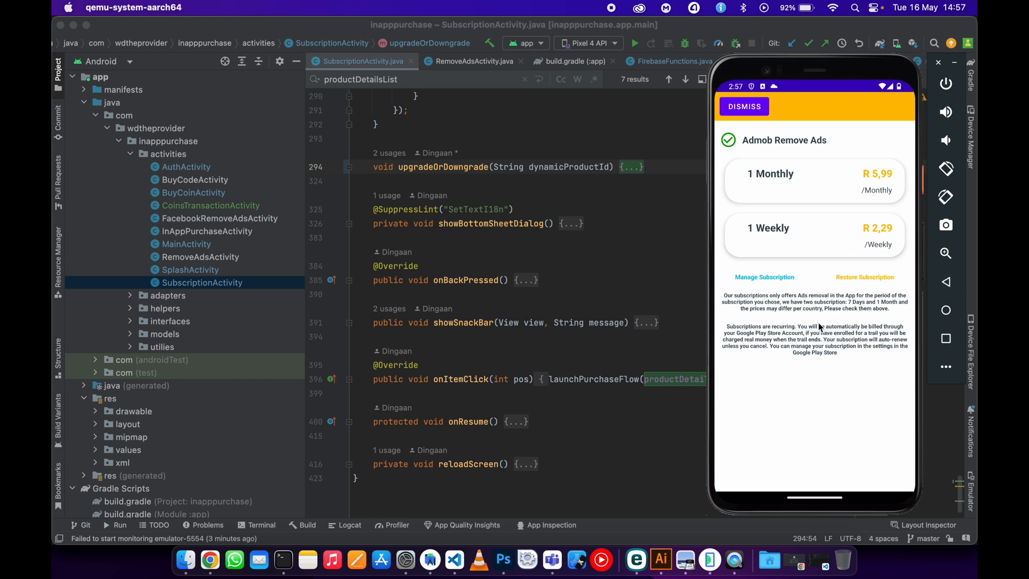
- Return to the home screen showing Weekly Subscription, then reopen the Subscriptions sheet to upgrade
click(744, 106)
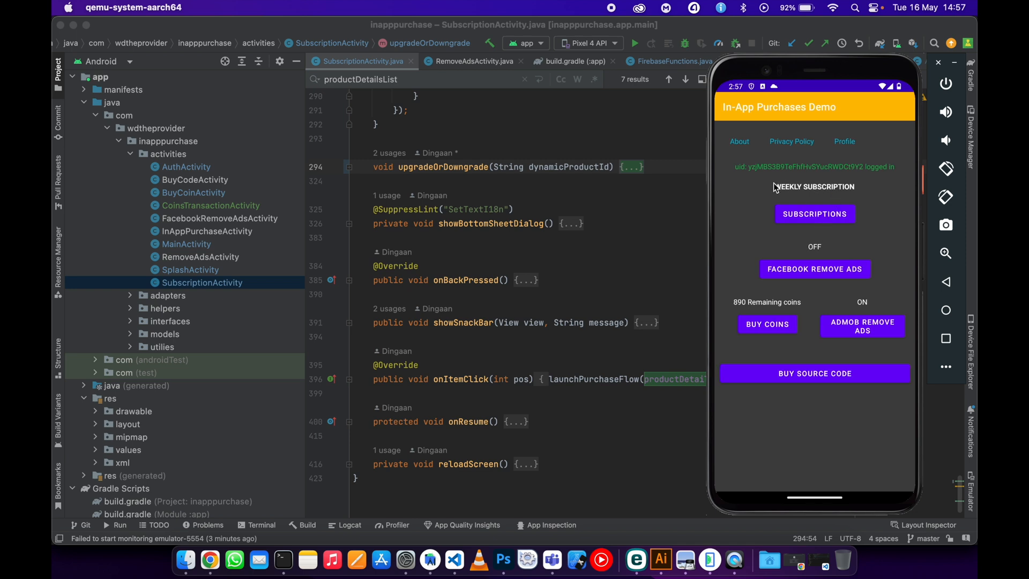
mouse_move(832, 200)
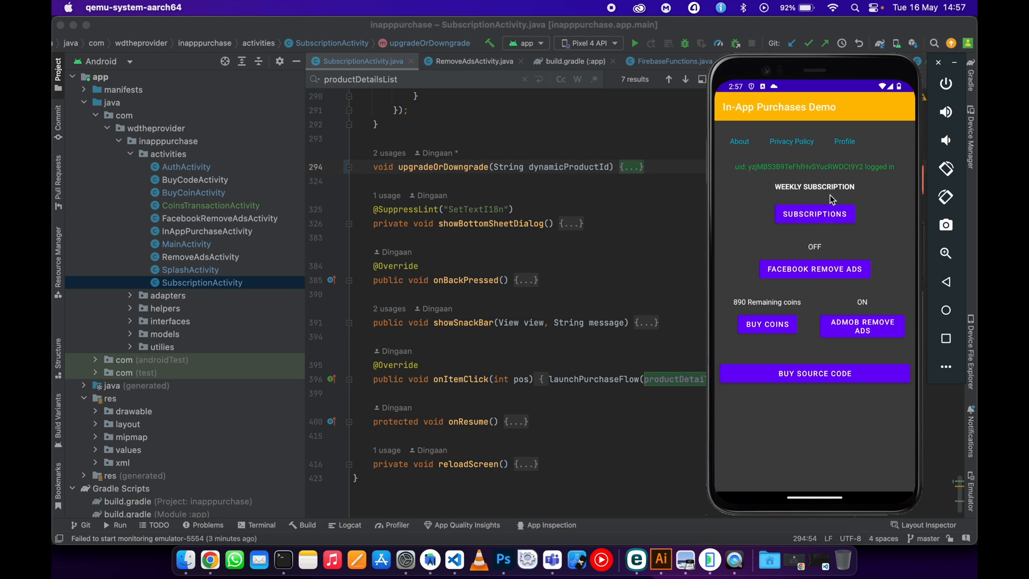
mouse_move(814, 108)
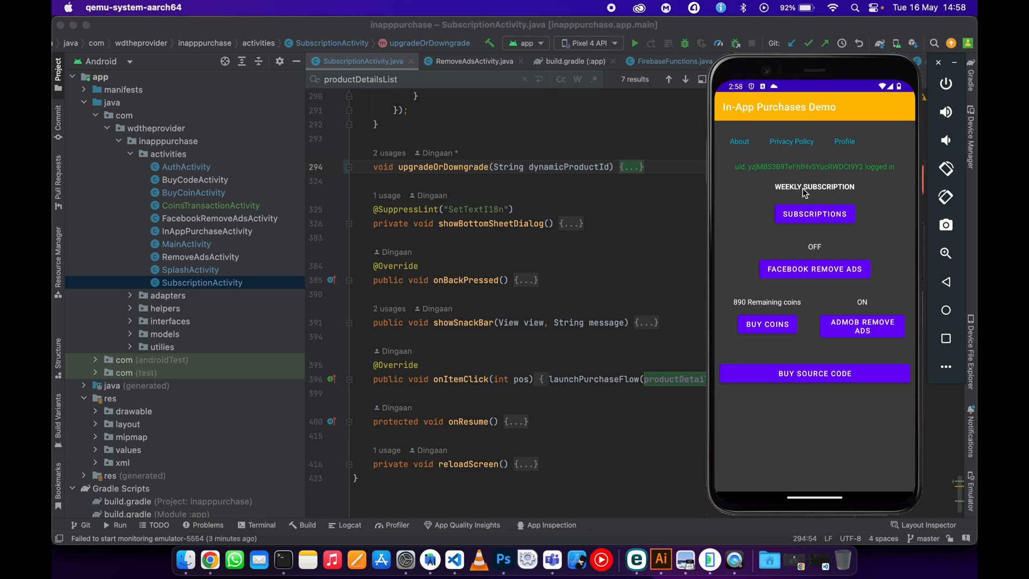
mouse_move(806, 219)
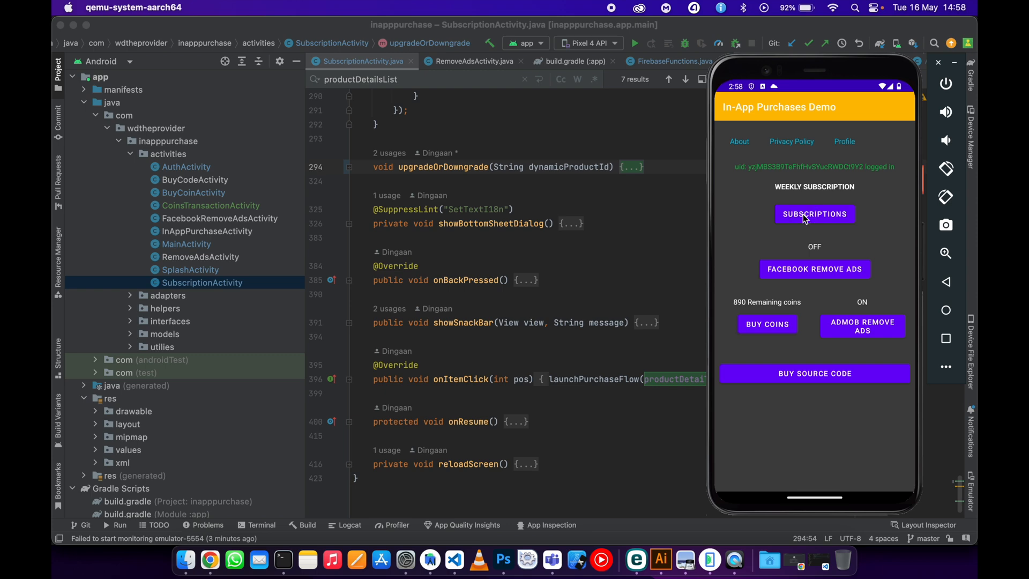
click(814, 214)
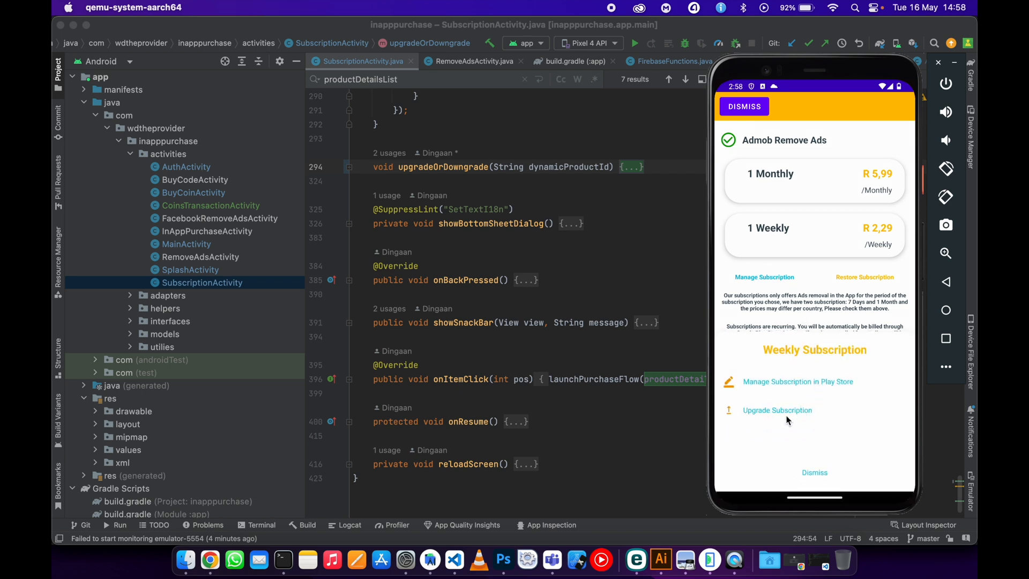
mouse_move(811, 419)
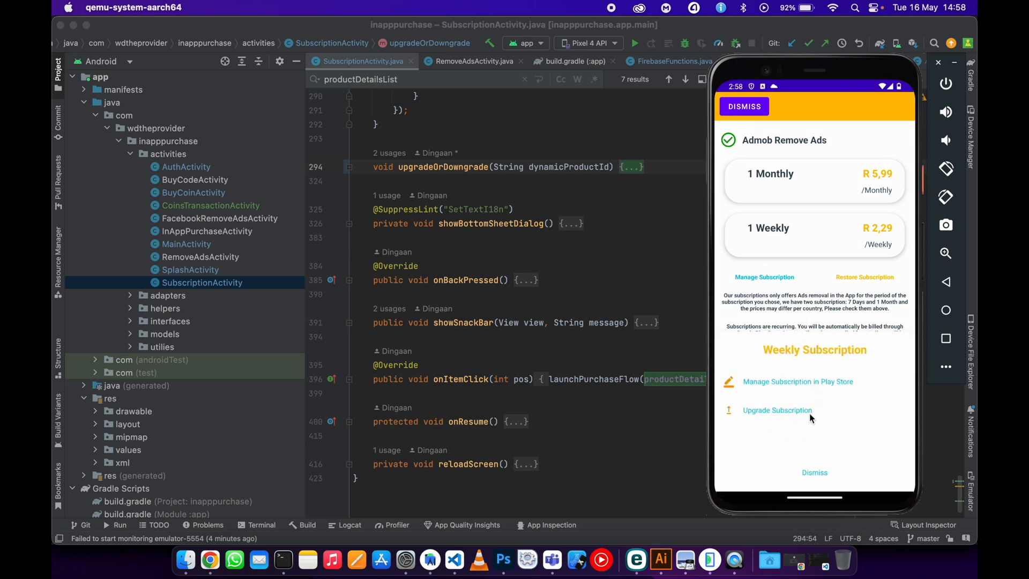
mouse_move(777, 416)
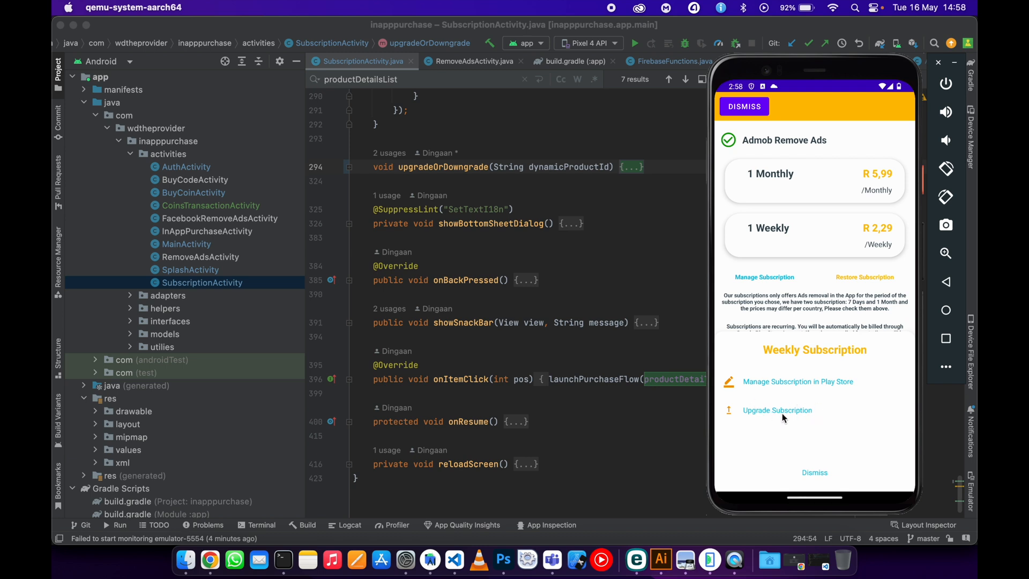
mouse_move(791, 416)
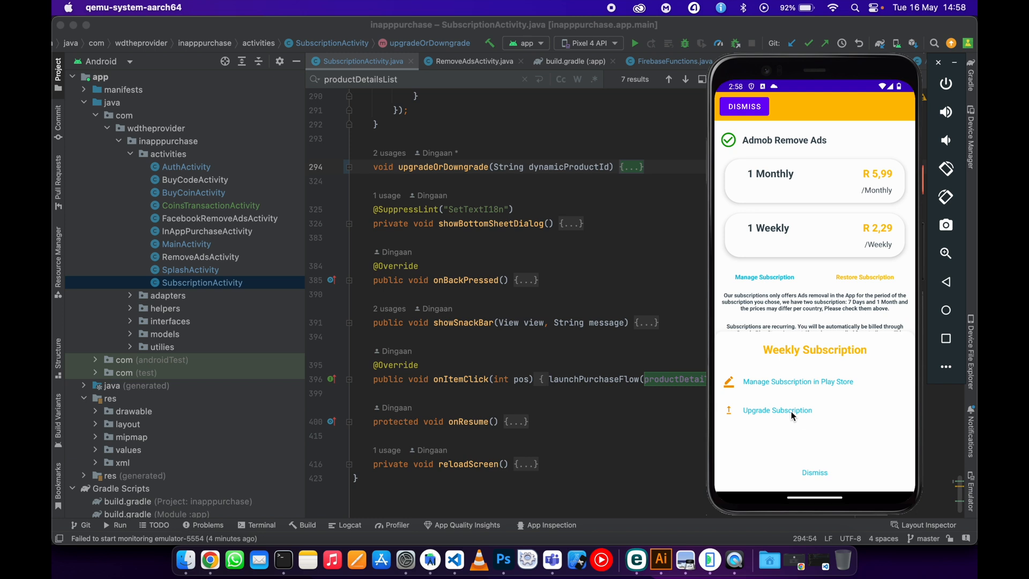
mouse_move(823, 409)
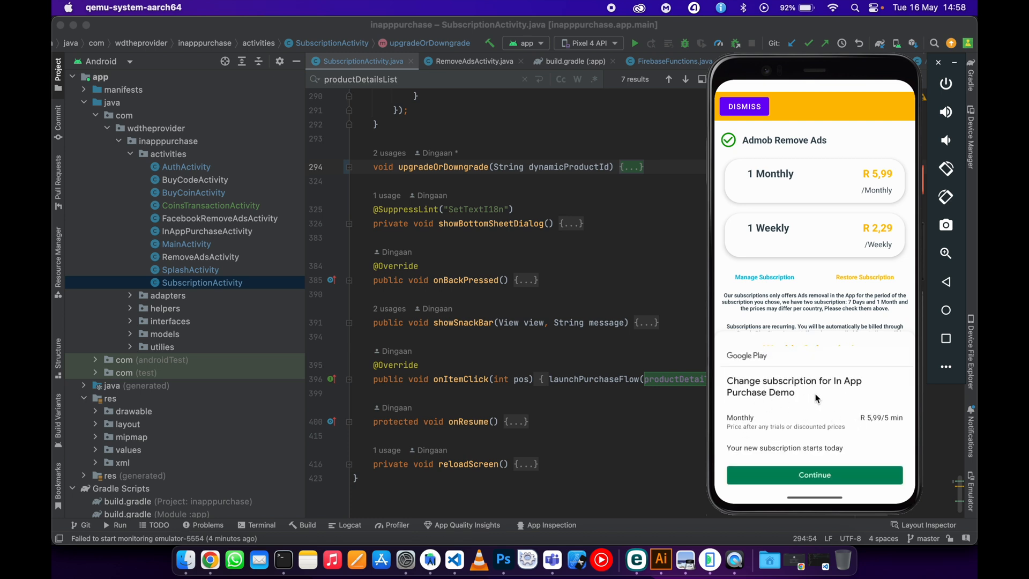
mouse_move(752, 424)
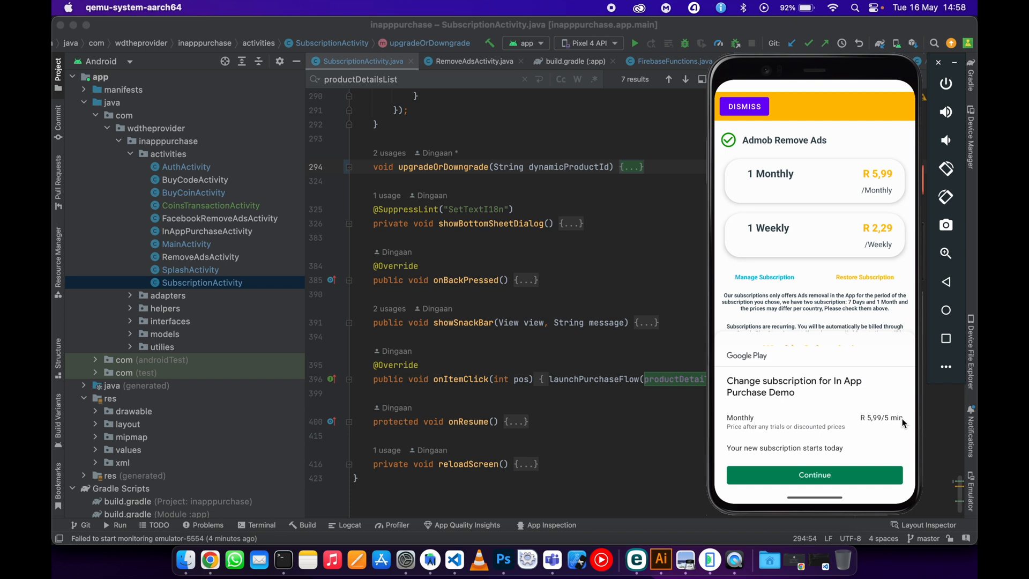
mouse_move(881, 426)
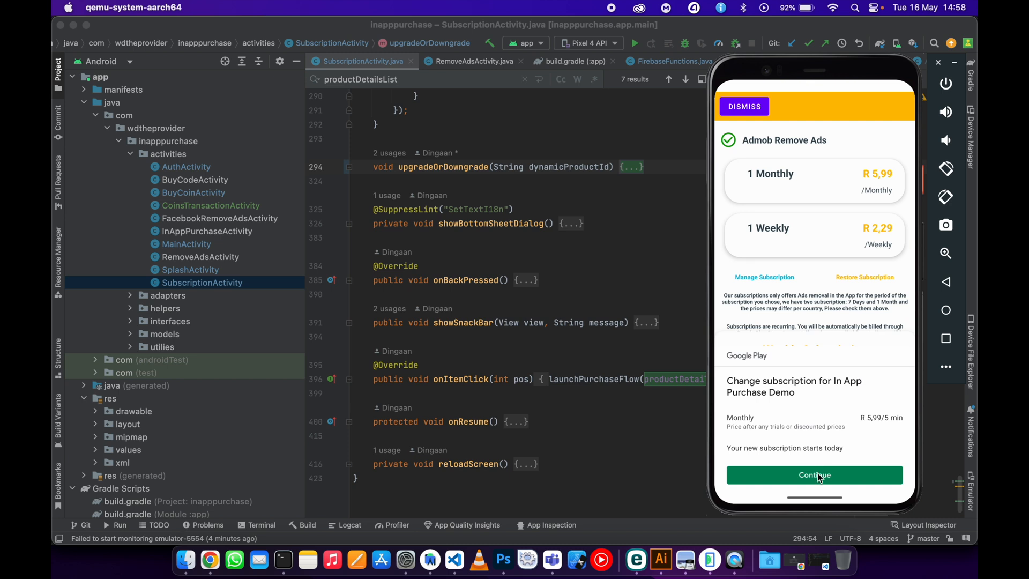
- Confirm changing the subscription to Monthly in Google Play and return home showing Monthly Subscription
click(814, 475)
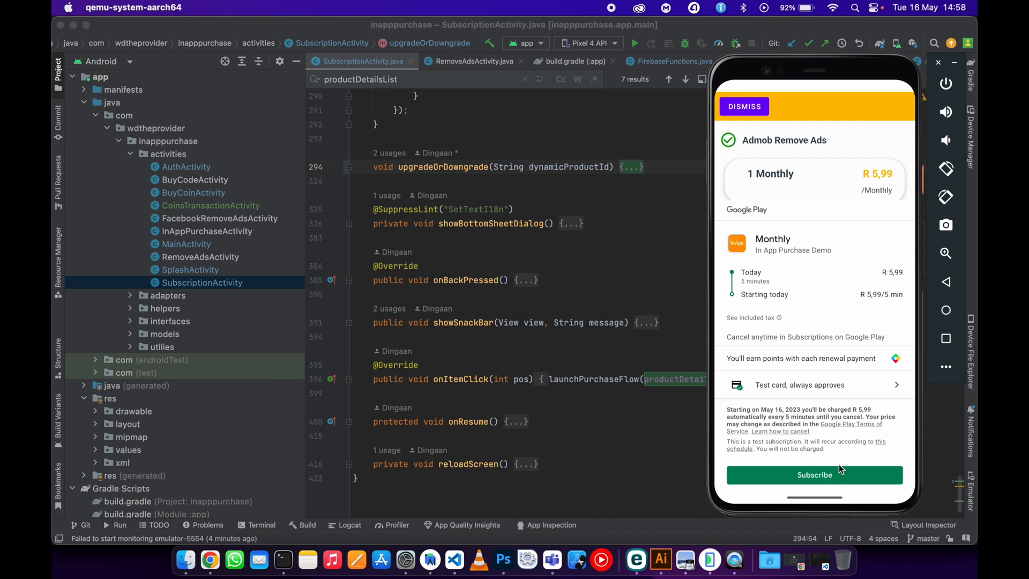
click(814, 475)
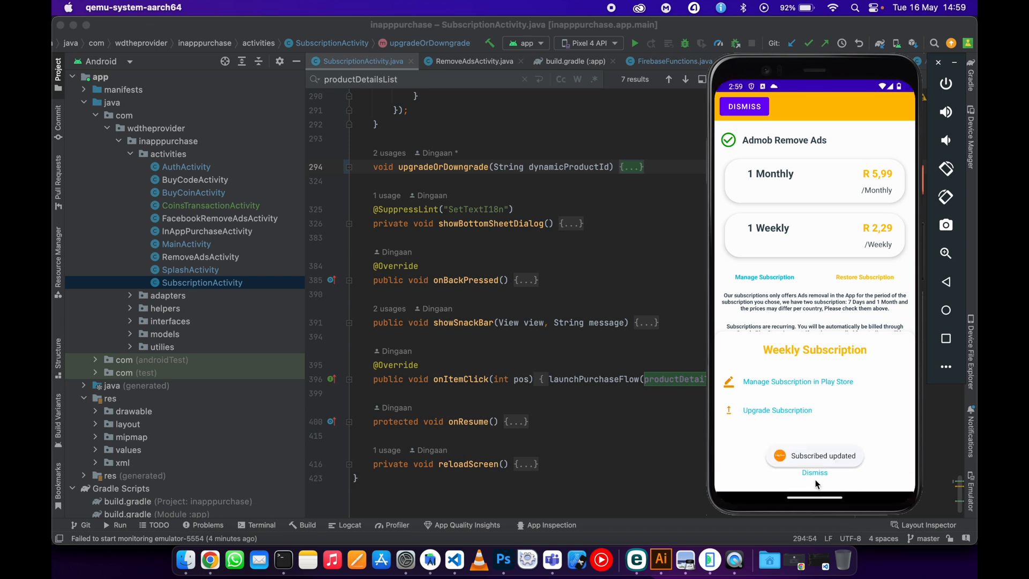
click(815, 472)
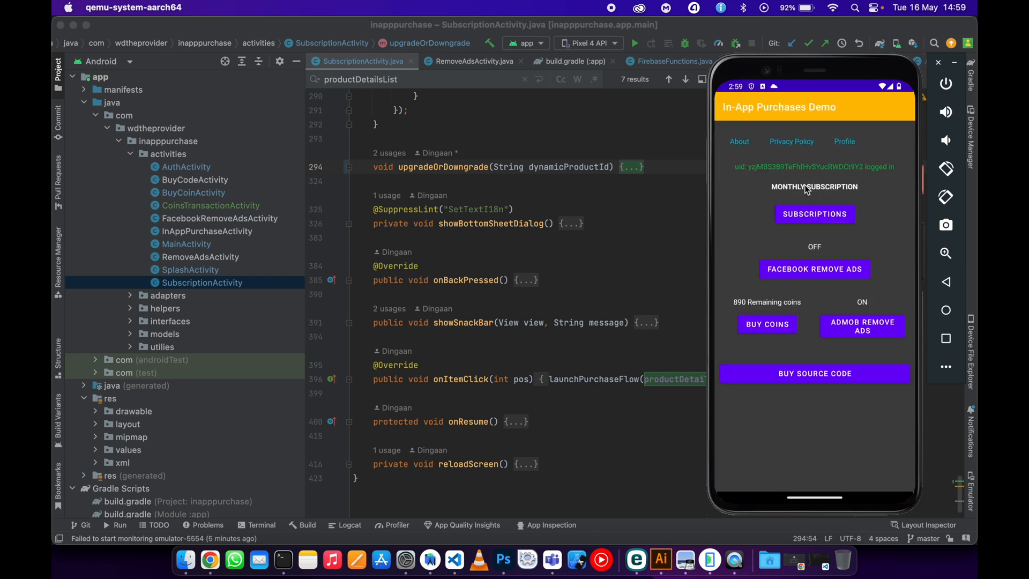
mouse_move(799, 195)
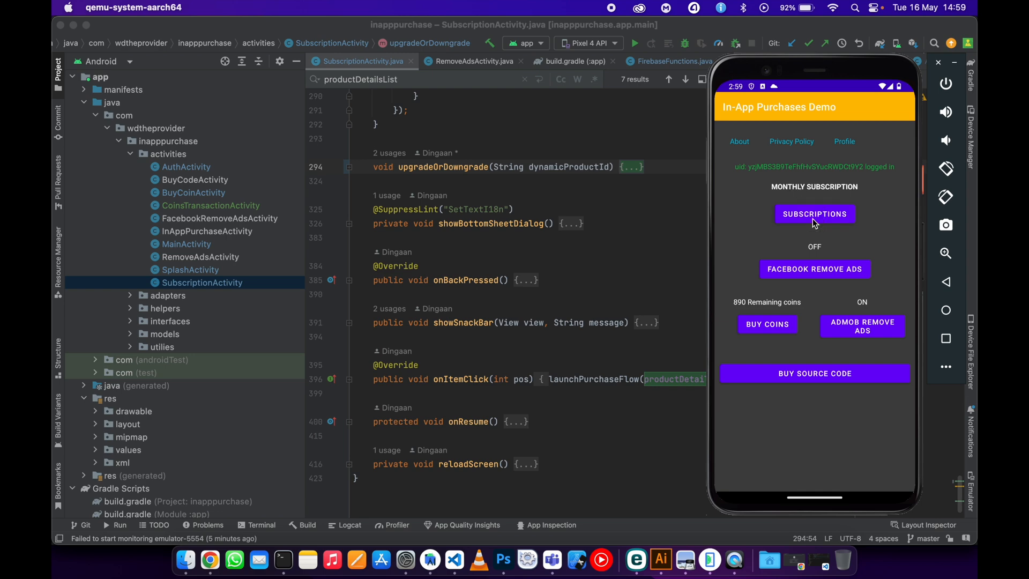
- Choose the 1 Weekly plan so Google Play prompts to switch Monthly to Weekly at R 2,29
click(814, 213)
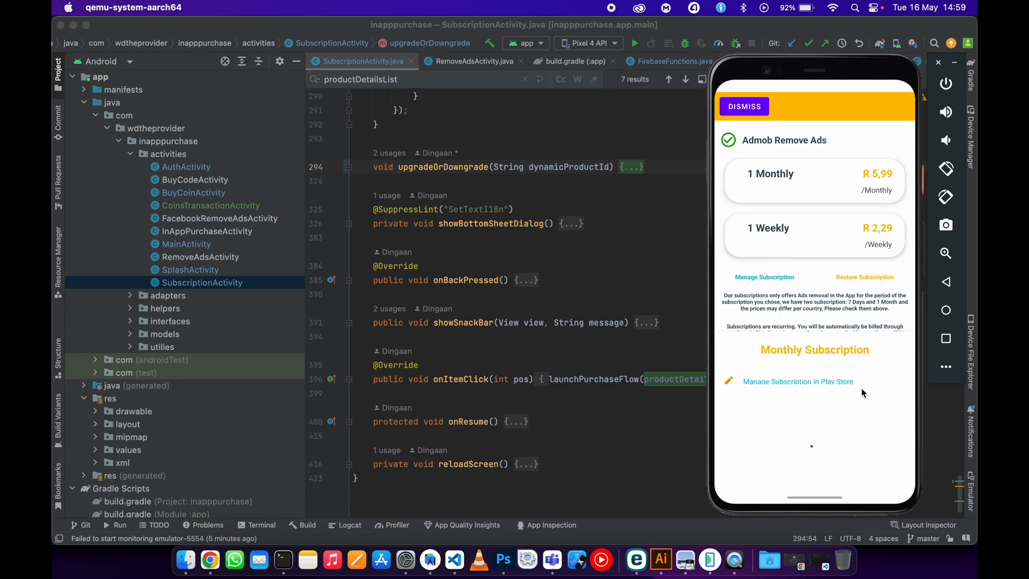
click(798, 382)
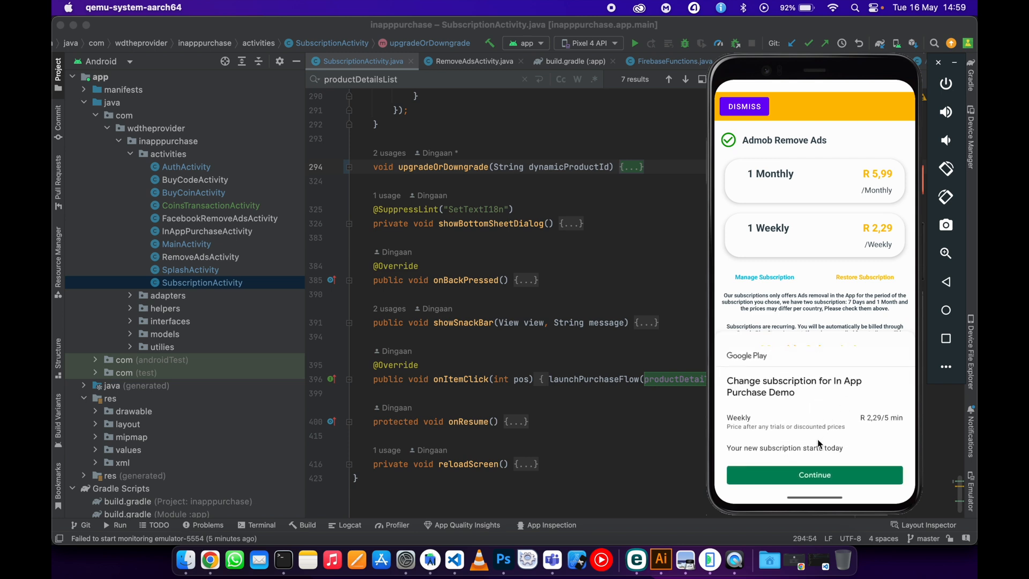
mouse_move(890, 442)
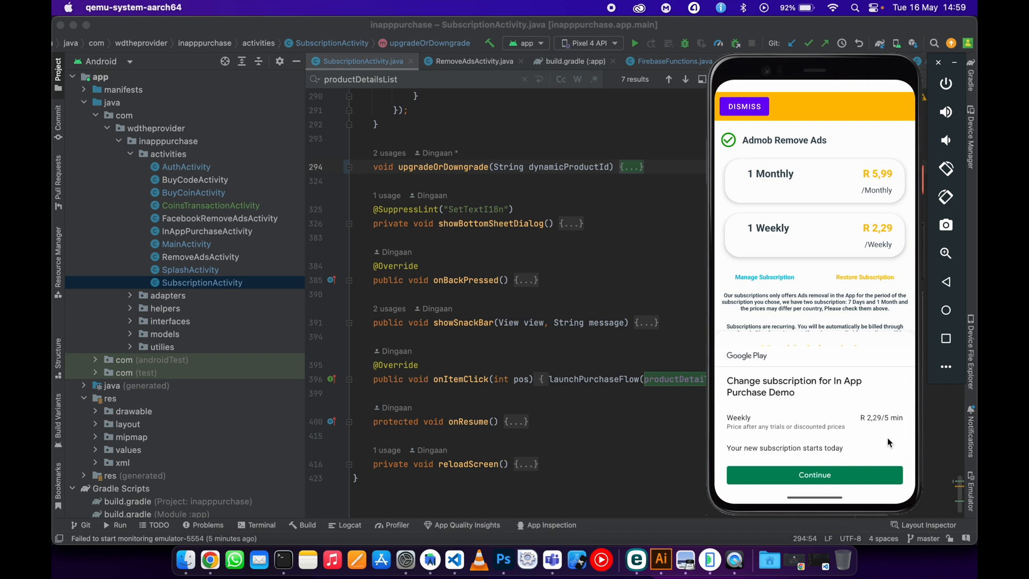
mouse_move(862, 431)
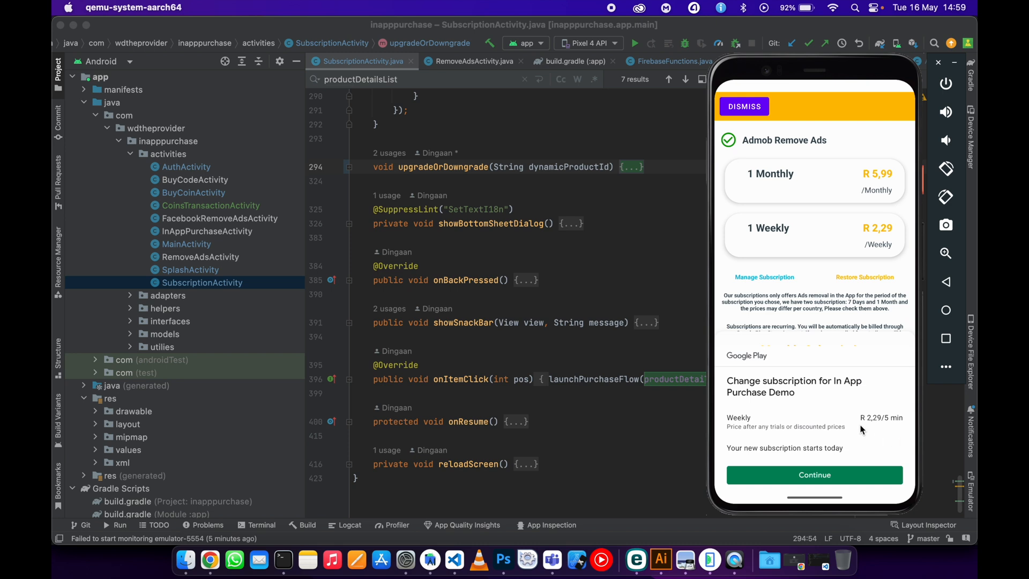
mouse_move(935, 284)
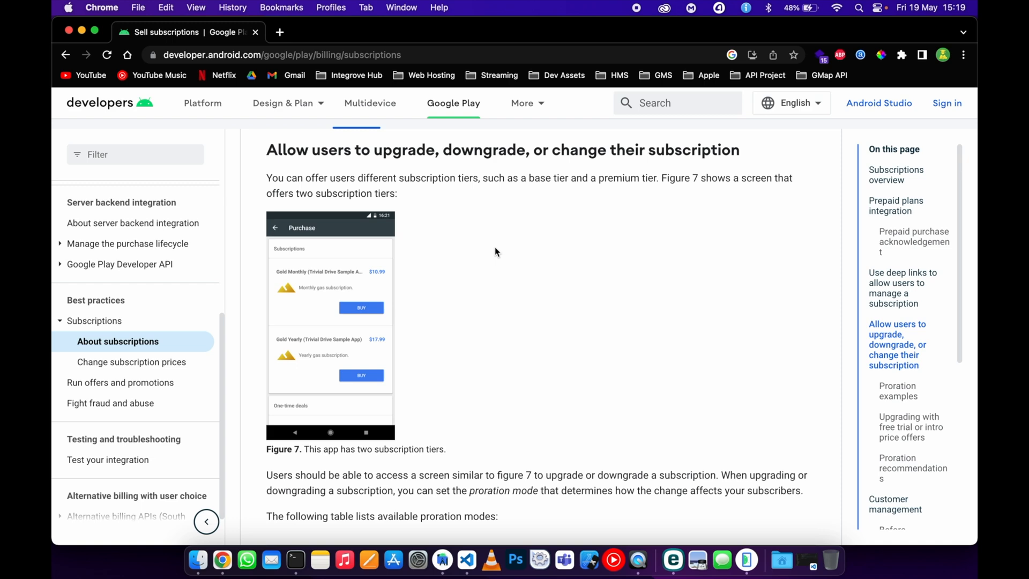
mouse_move(476, 217)
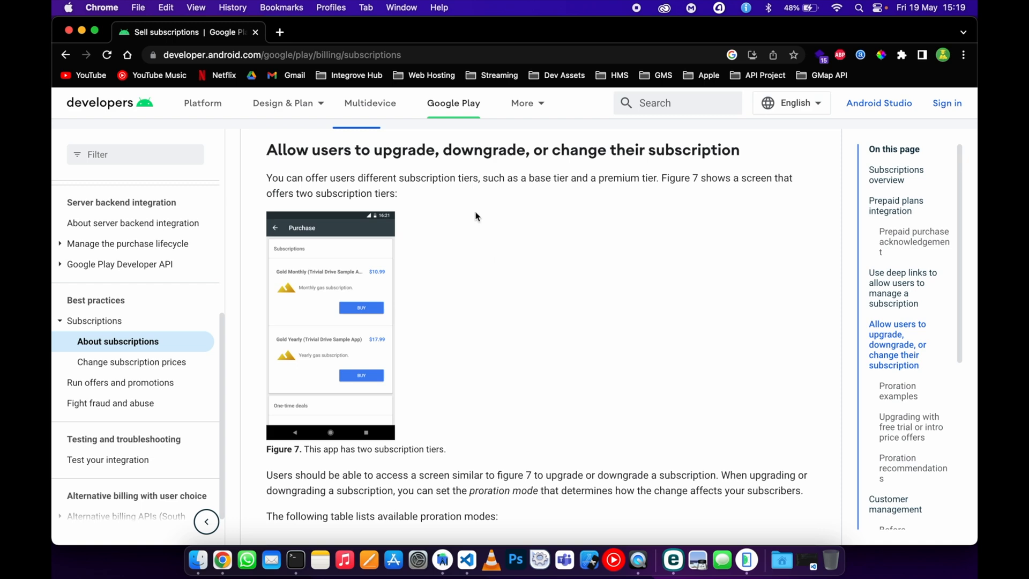
- Scroll the Sell subscriptions docs to the proration modes and highlight 'current subscription' and 'future'
scroll(down, 3)
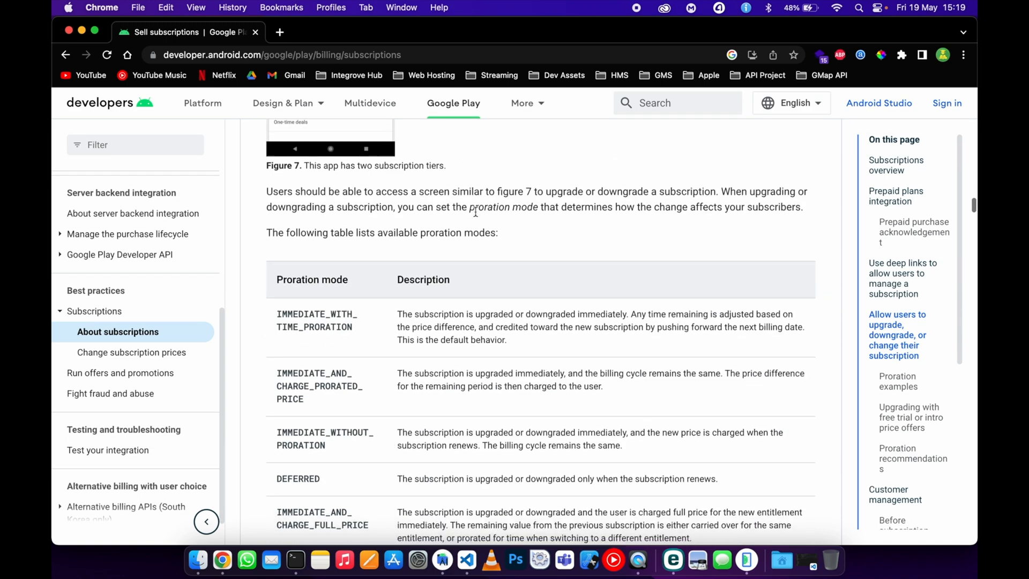
scroll(down, 3)
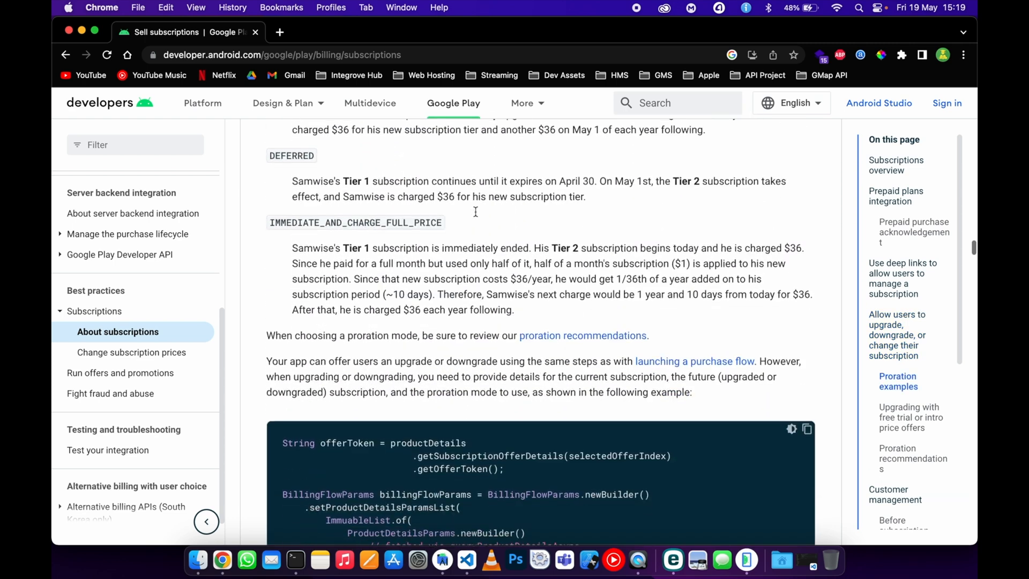
scroll(down, 3)
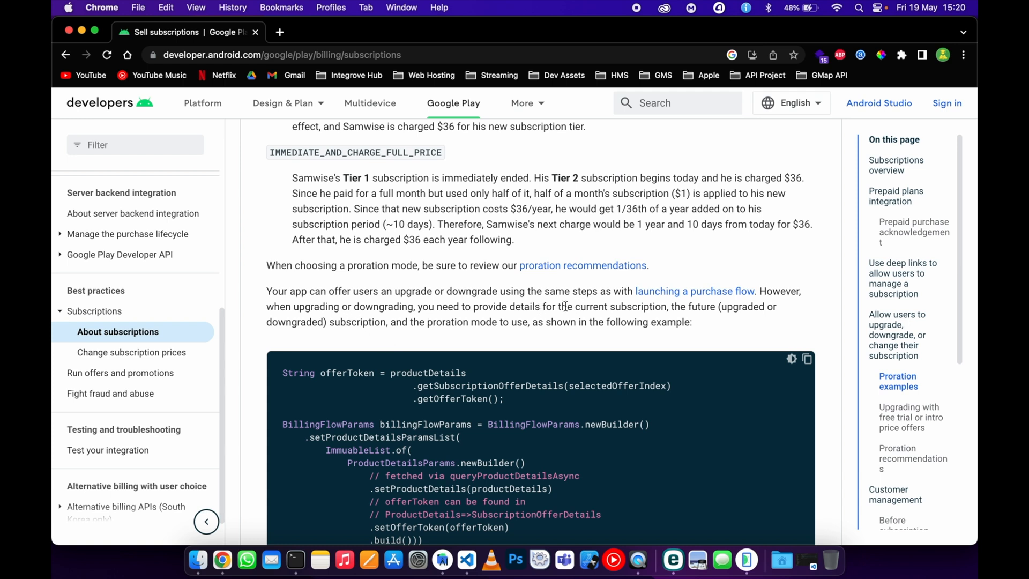
double_click(620, 306)
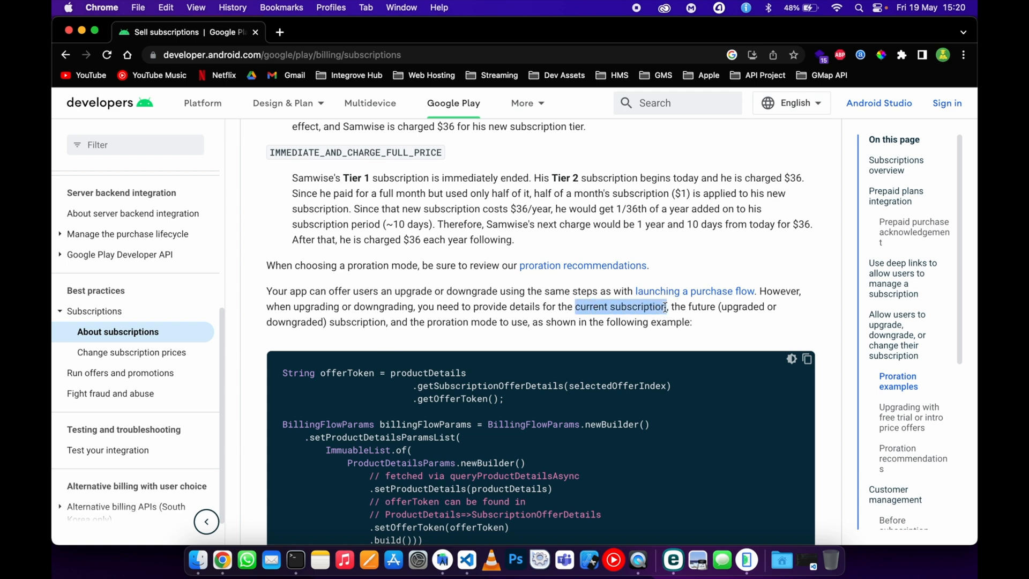
double_click(525, 307)
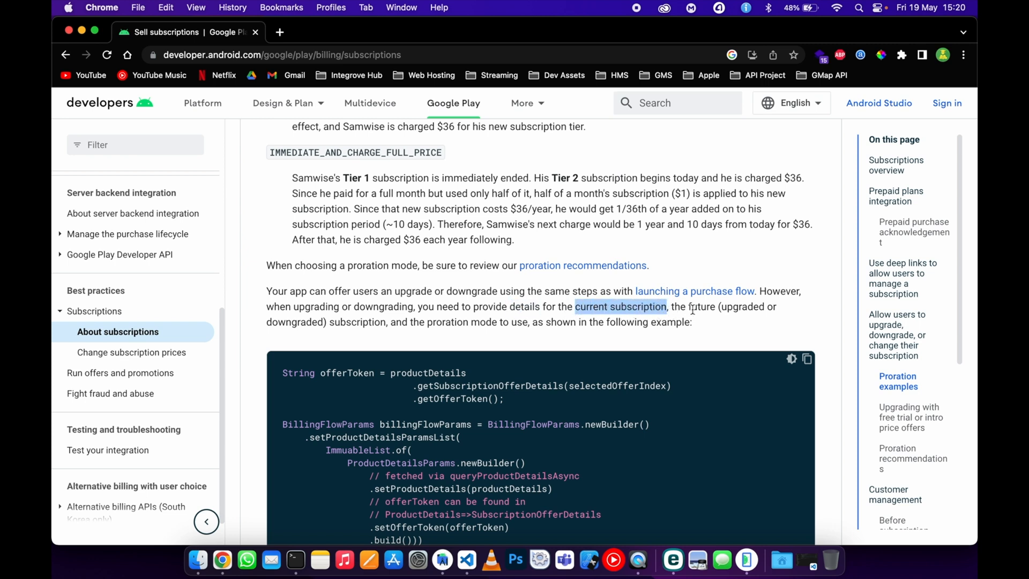
double_click(701, 307)
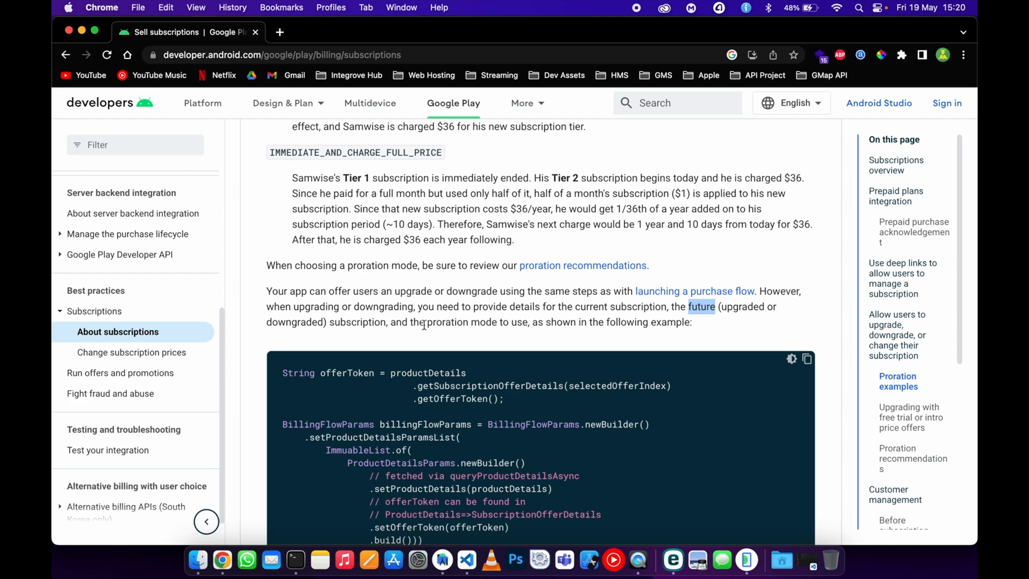
mouse_move(477, 326)
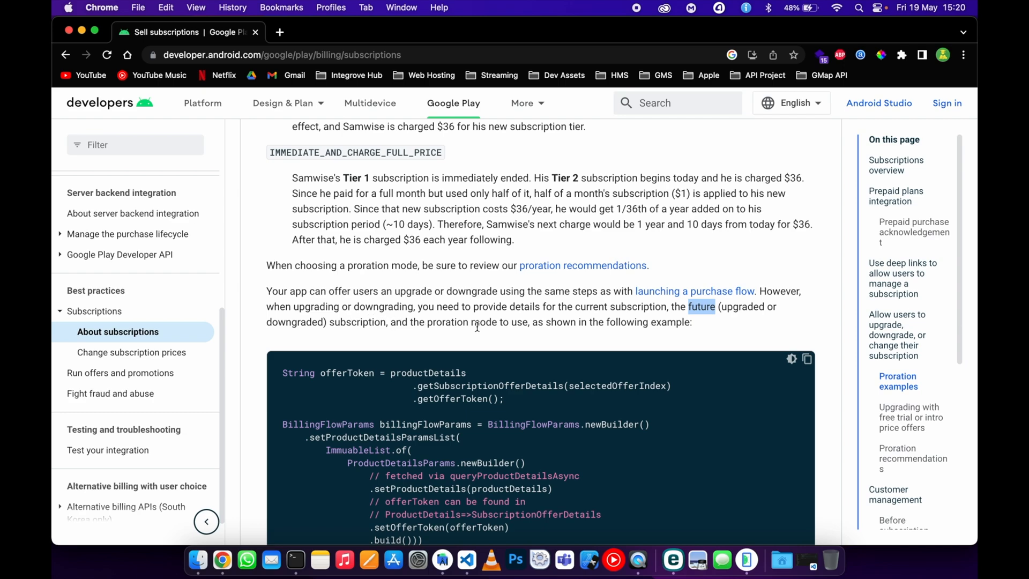
scroll(up, 3)
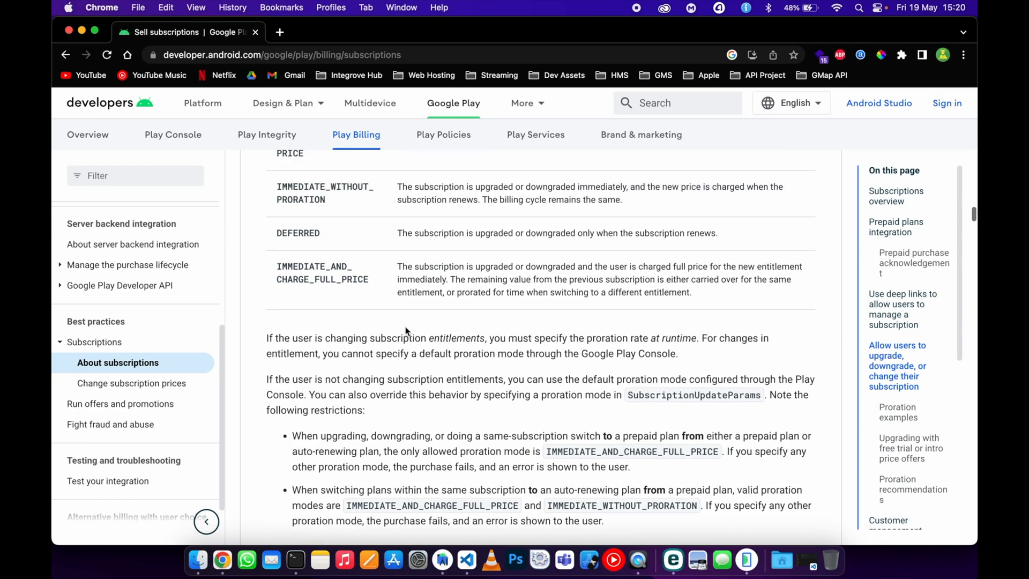
scroll(up, 3)
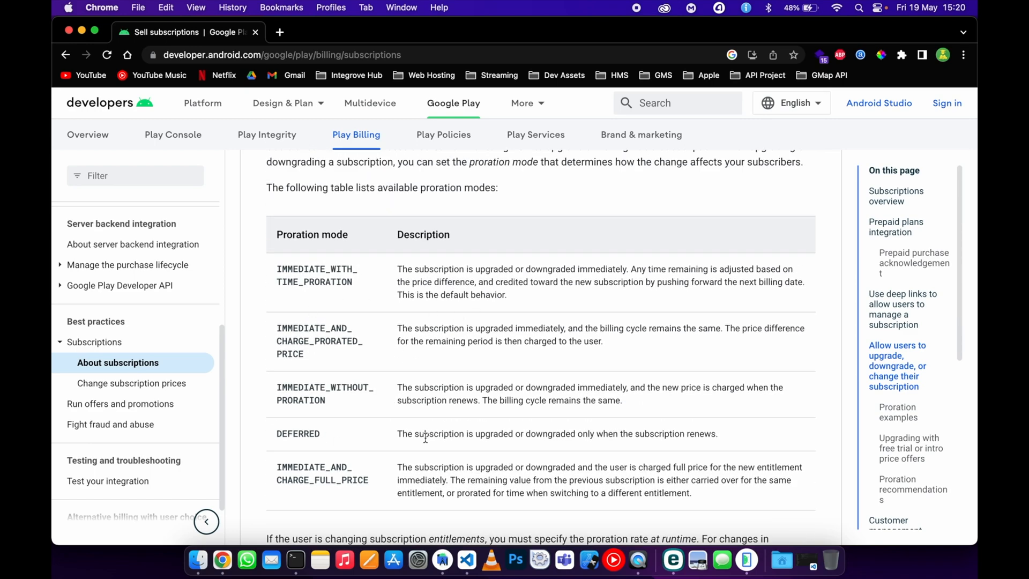
scroll(down, 3)
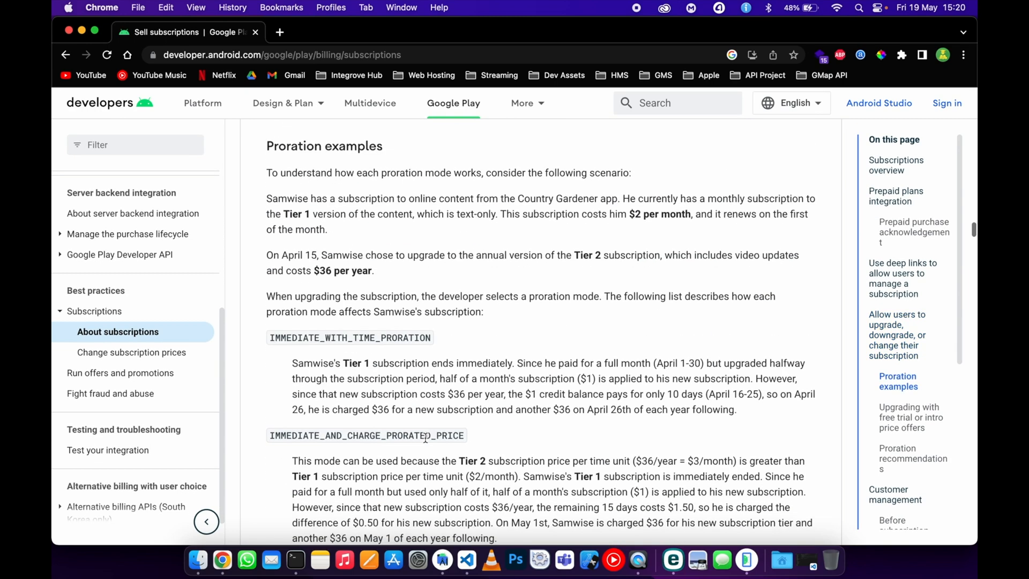
scroll(down, 3)
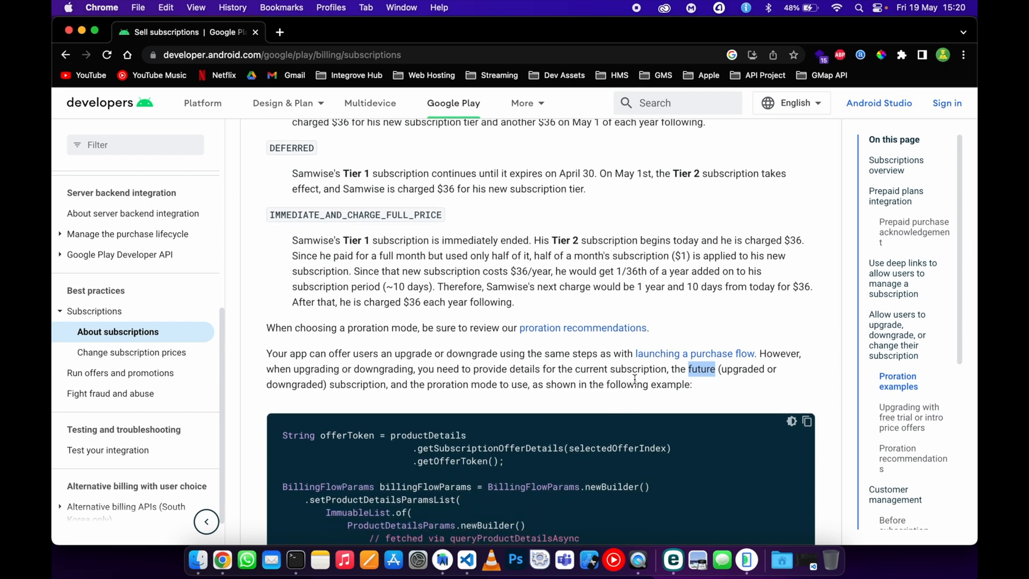
drag(573, 369, 671, 369)
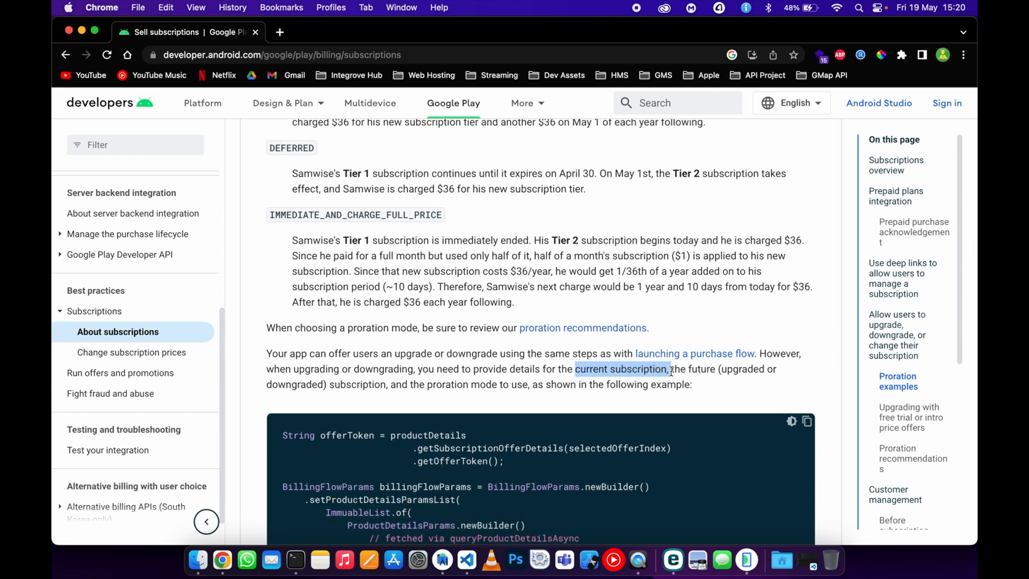
click(747, 560)
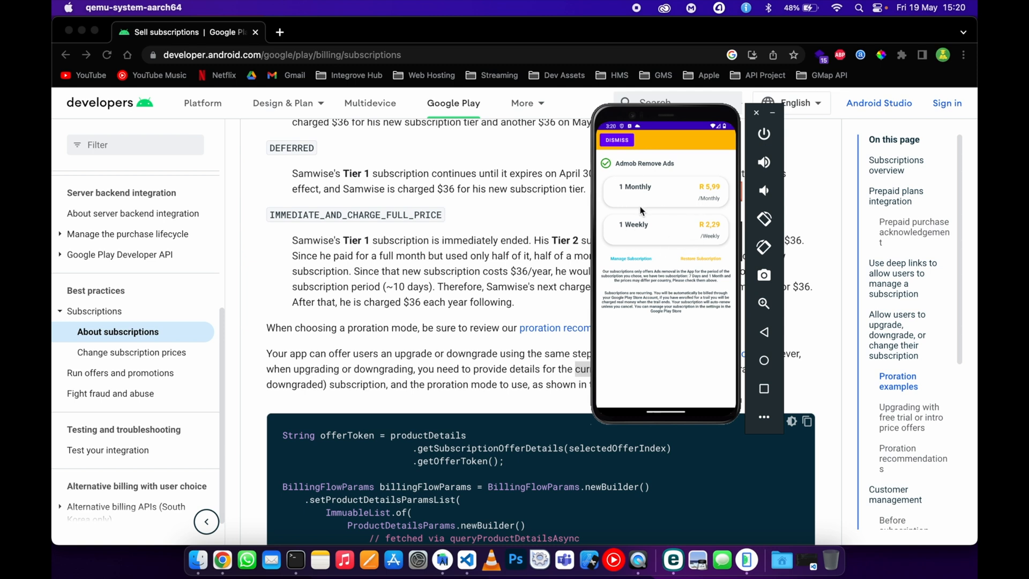
mouse_move(669, 247)
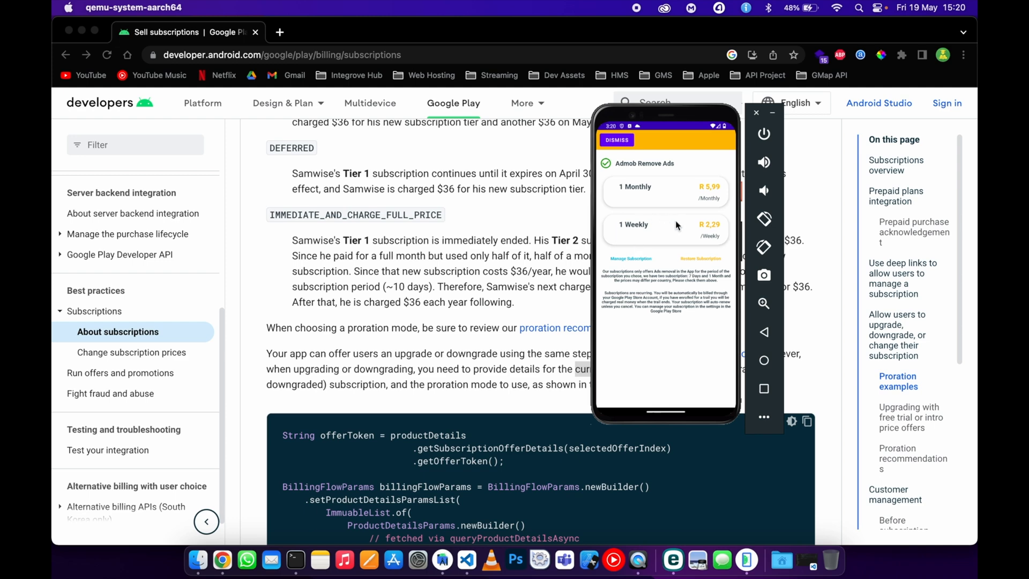
mouse_move(687, 243)
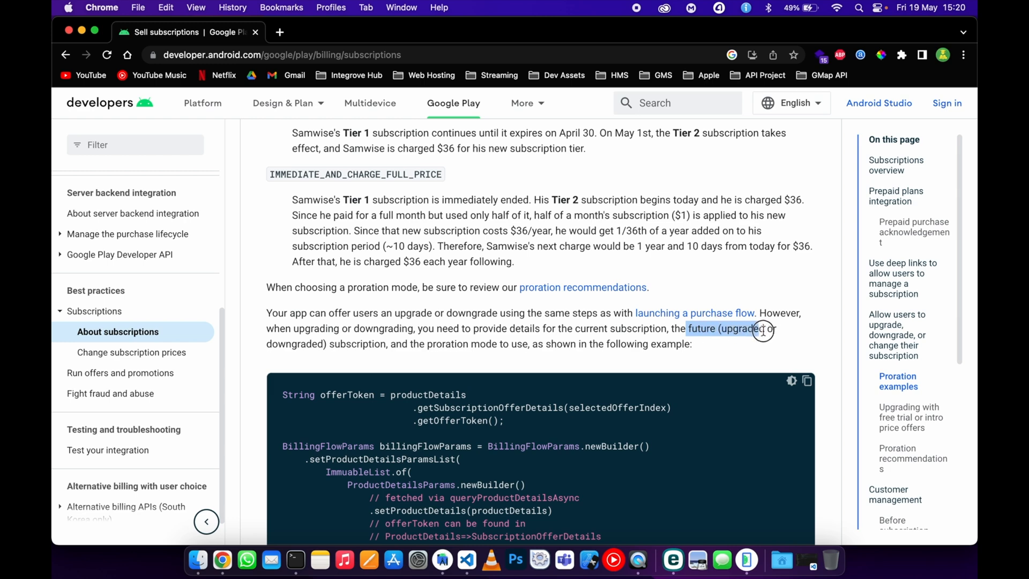
- Highlight 'future (upgraded or downgraded) subscription' and scroll until the code snippet fills the window
drag(762, 330, 387, 344)
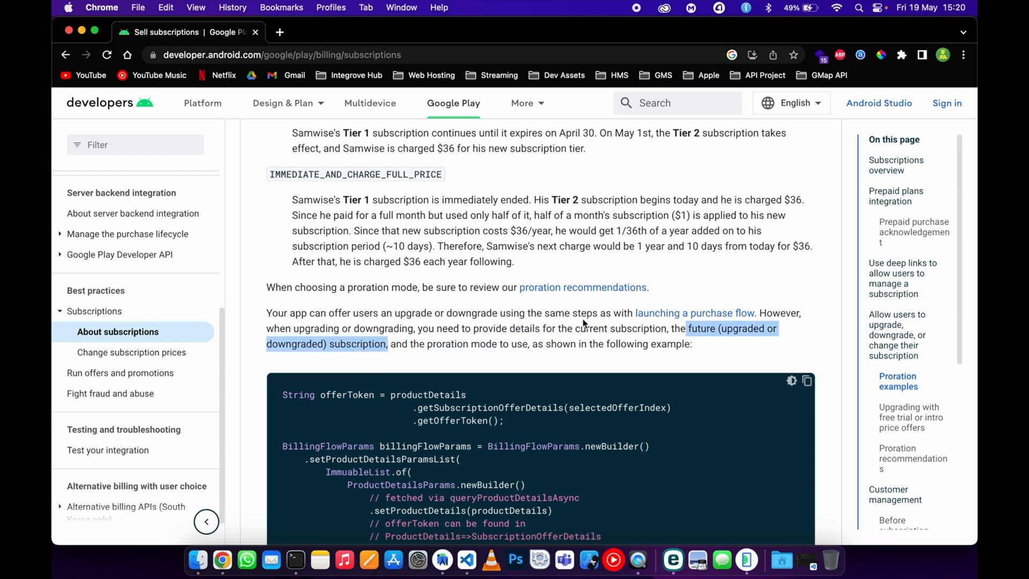
scroll(down, 3)
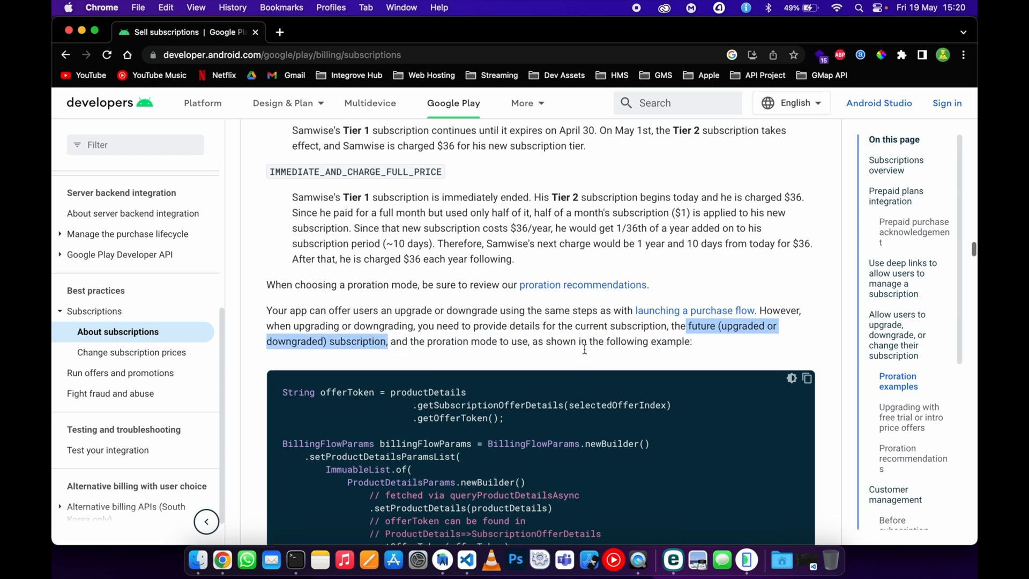
scroll(down, 3)
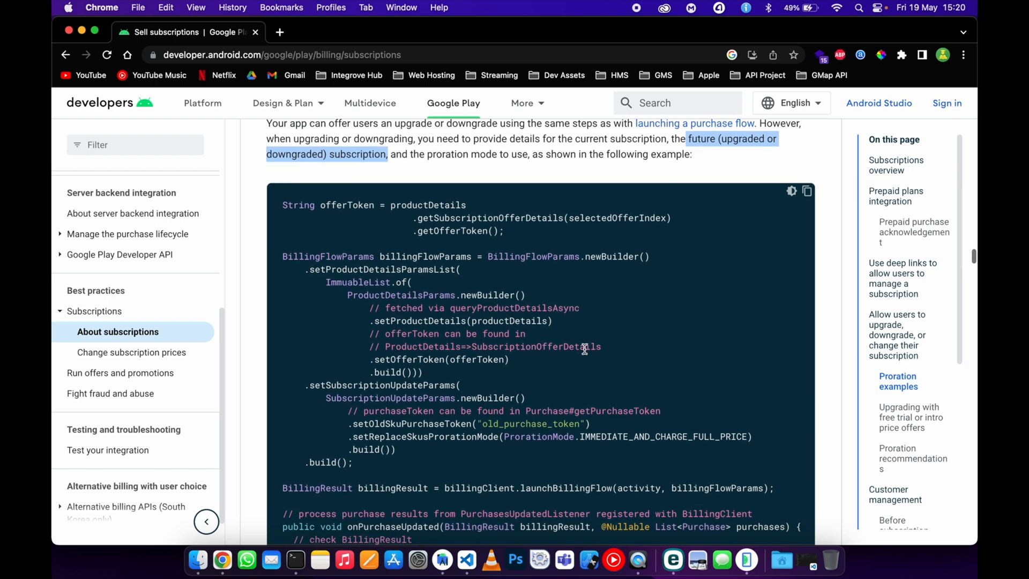
scroll(down, 3)
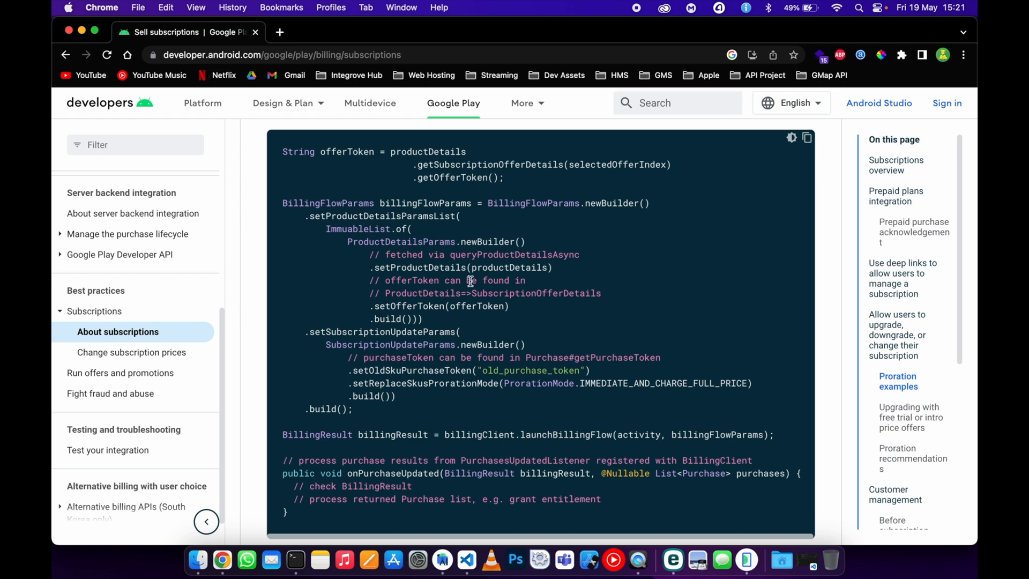
mouse_move(505, 352)
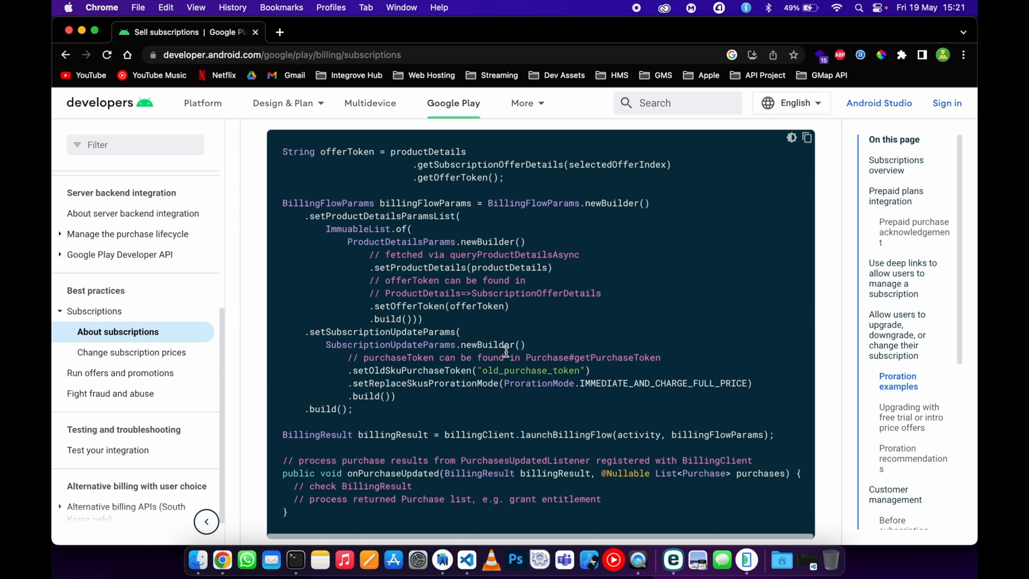
mouse_move(539, 346)
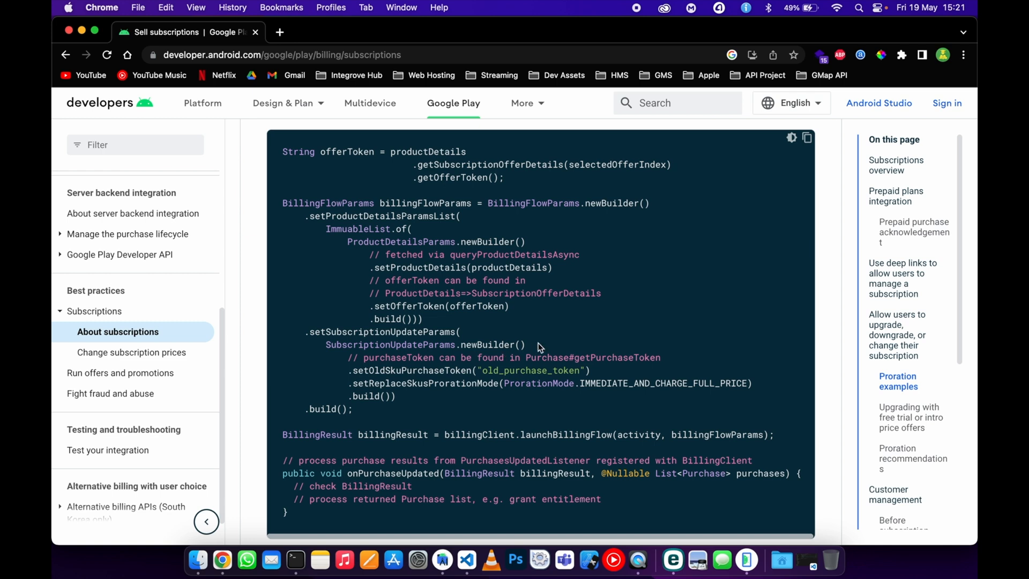
mouse_move(360, 158)
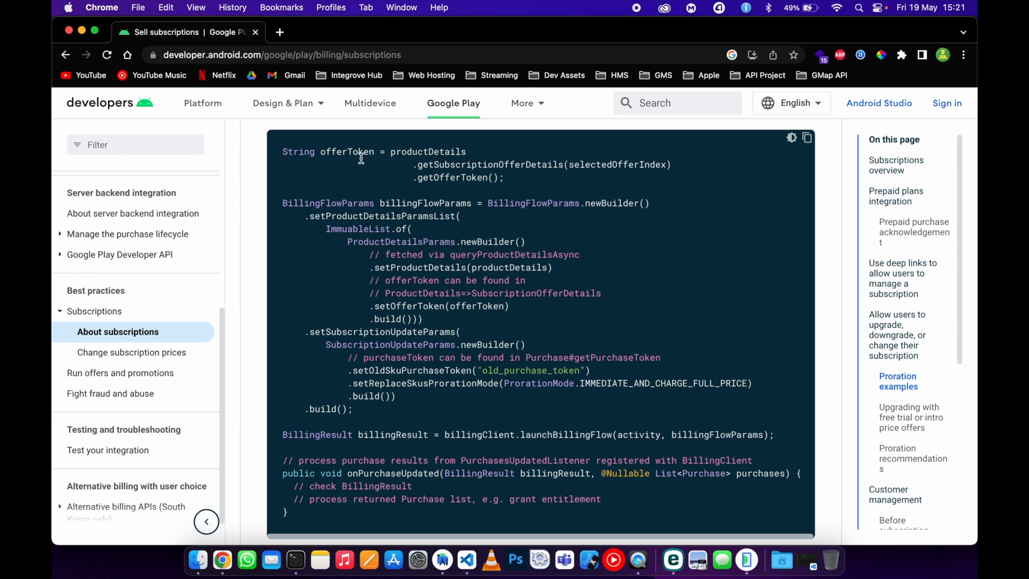
double_click(346, 151)
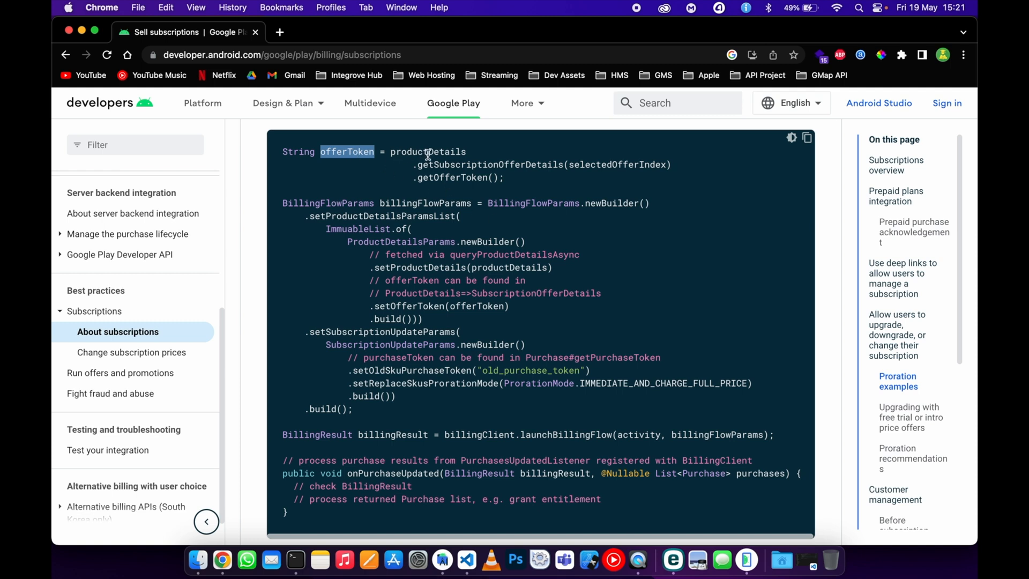
double_click(428, 151)
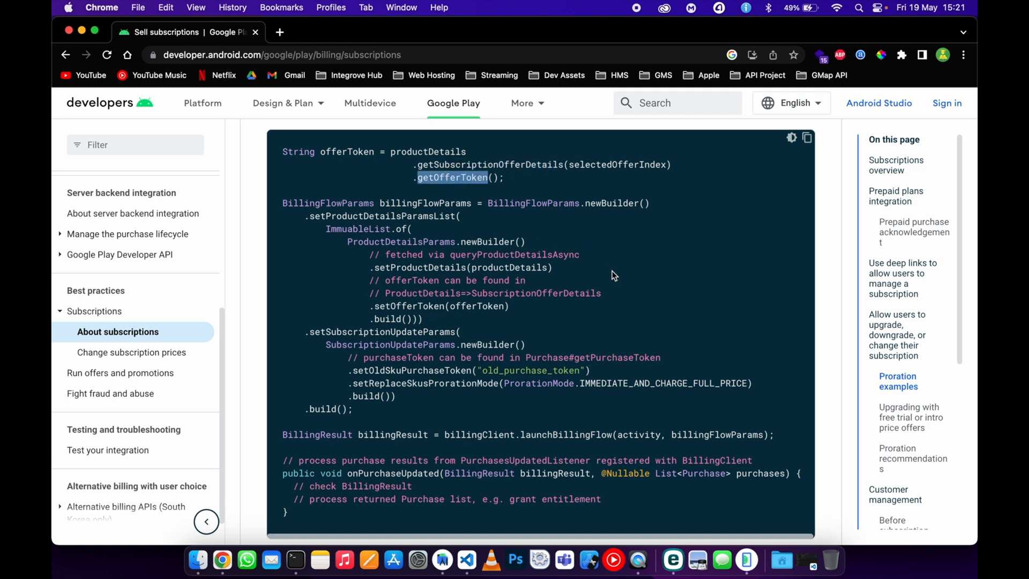
double_click(531, 370)
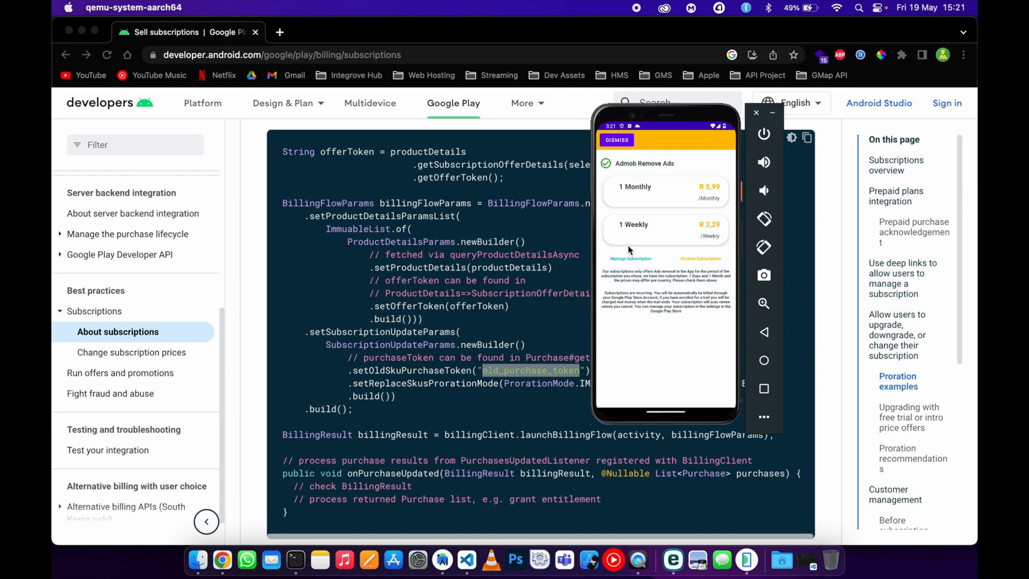
mouse_move(531, 324)
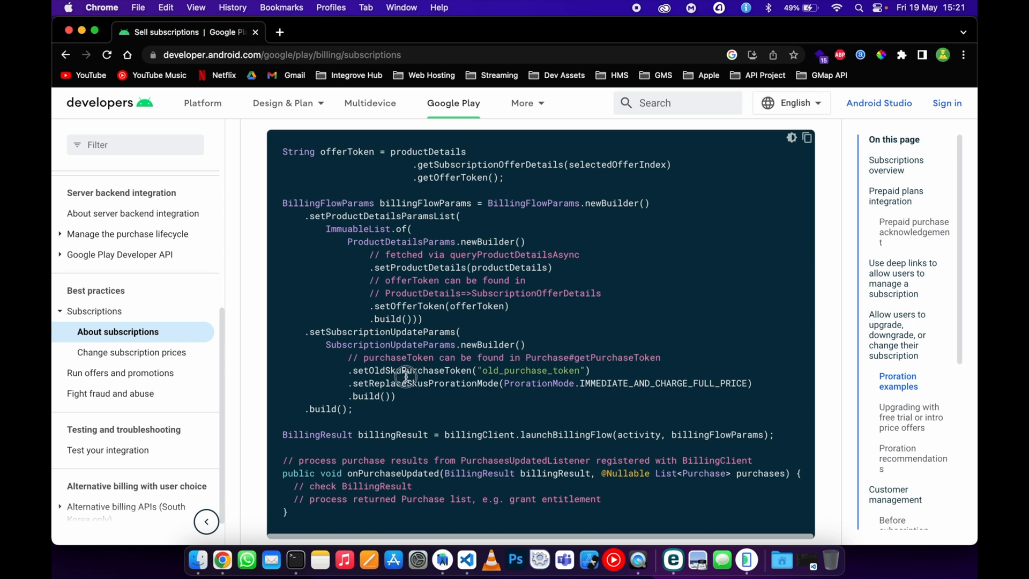
double_click(412, 369)
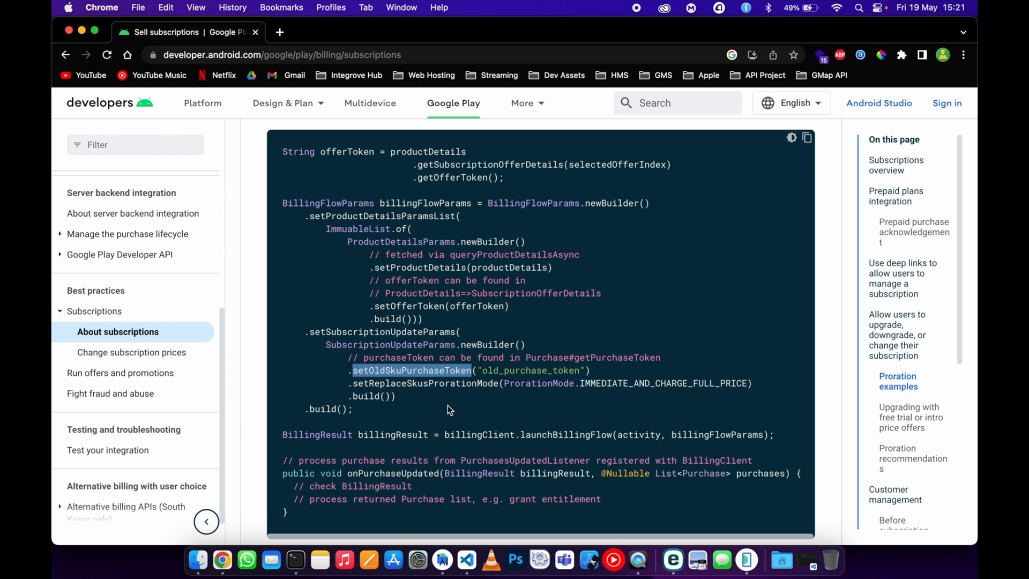
mouse_move(538, 401)
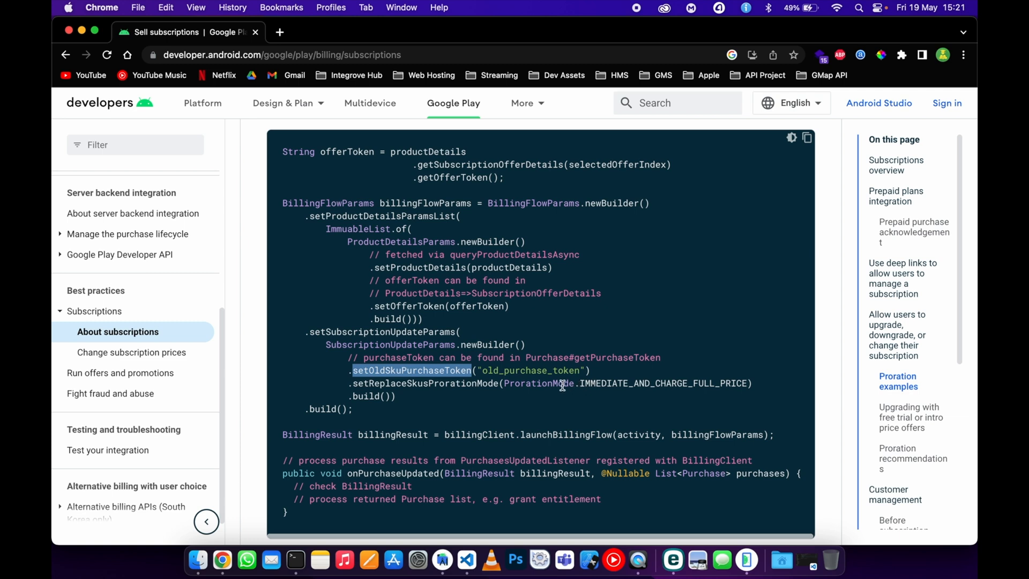
double_click(538, 382)
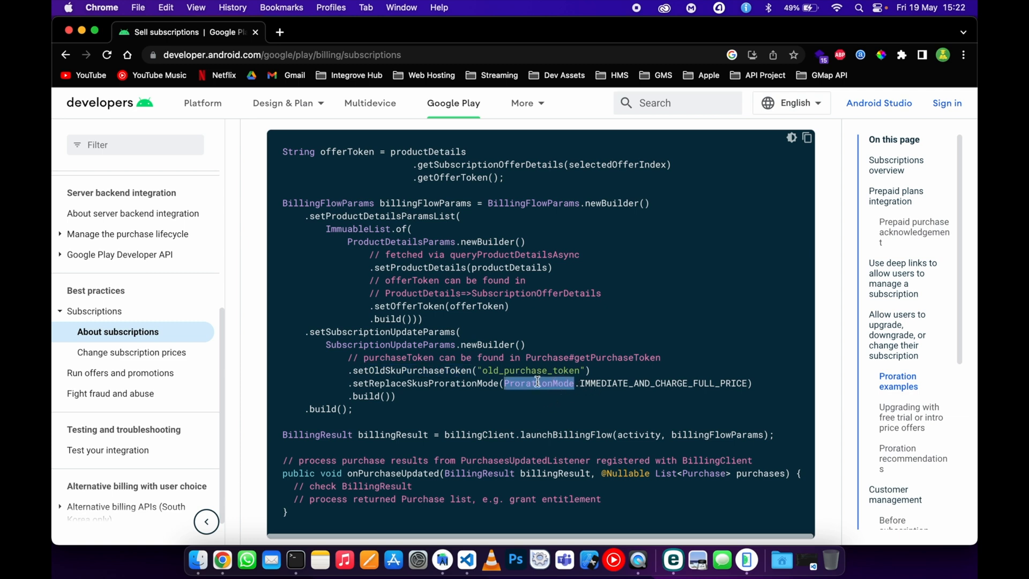
double_click(663, 383)
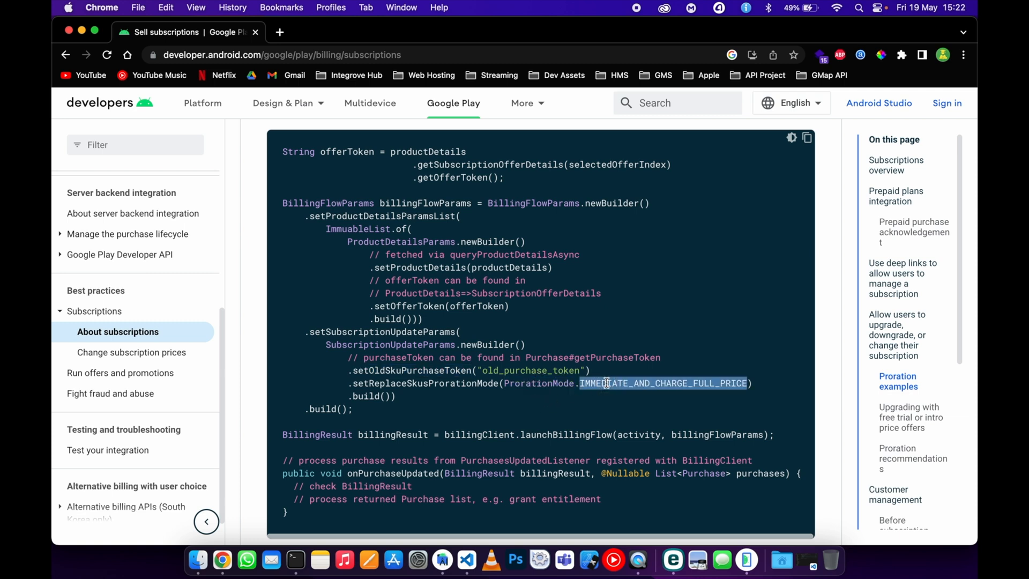
mouse_move(650, 423)
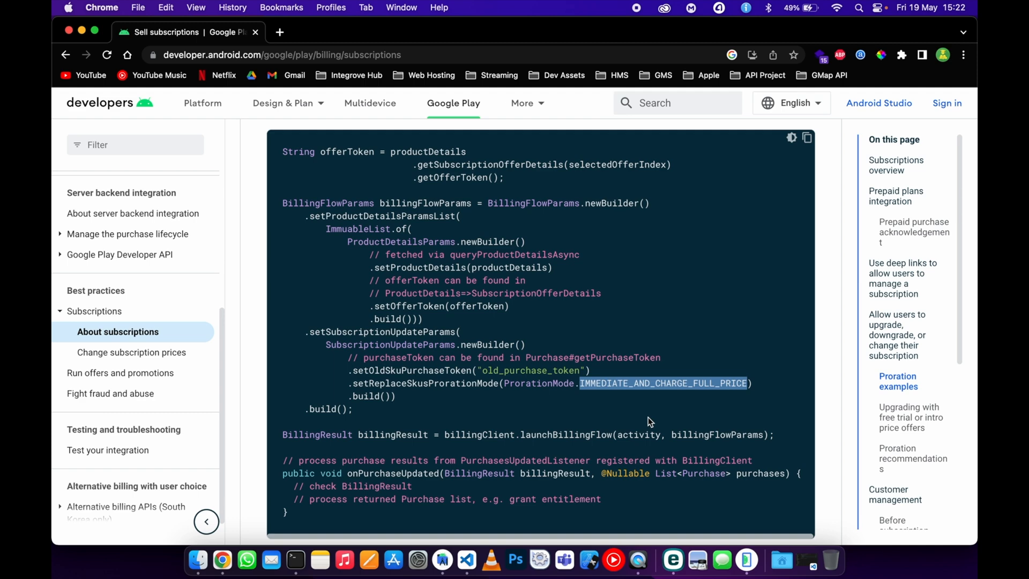
scroll(down, 3)
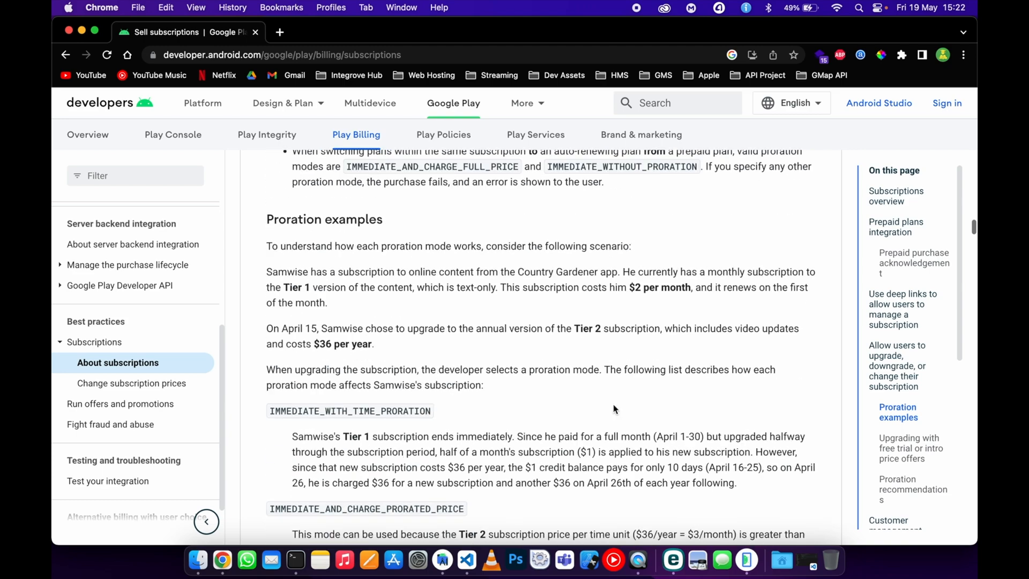
scroll(down, 3)
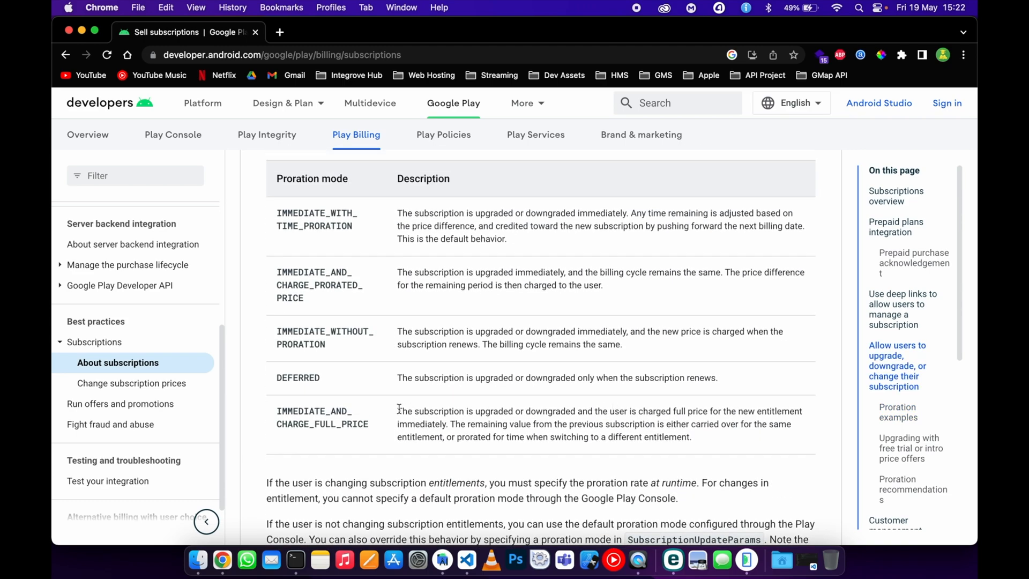
drag(398, 410, 691, 436)
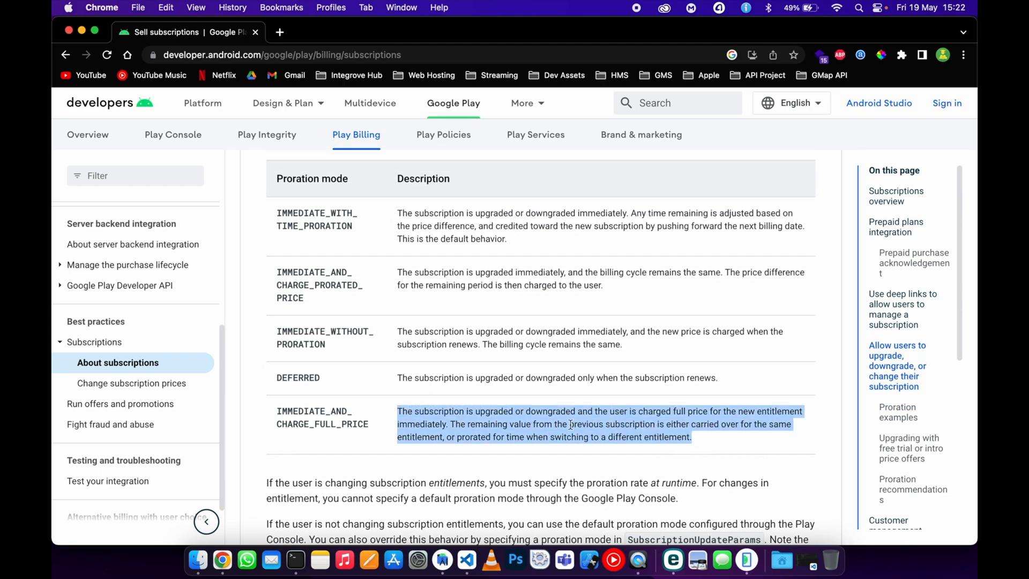
scroll(down, 3)
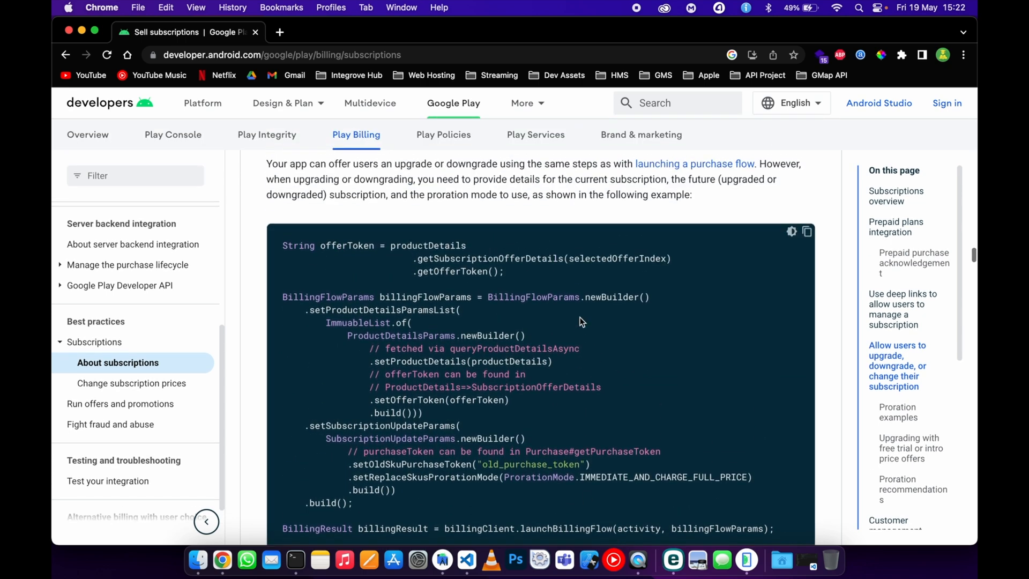
scroll(down, 3)
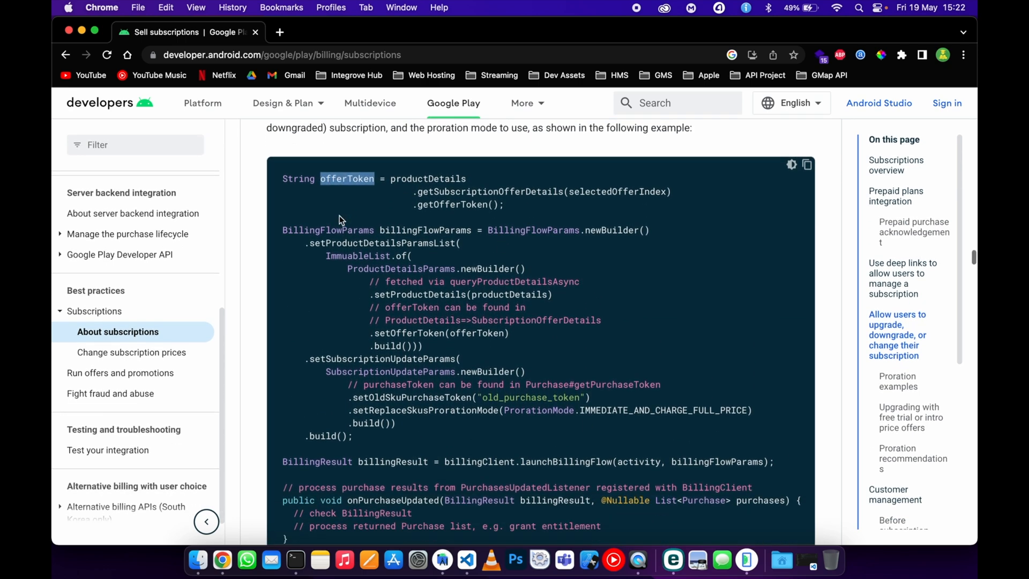